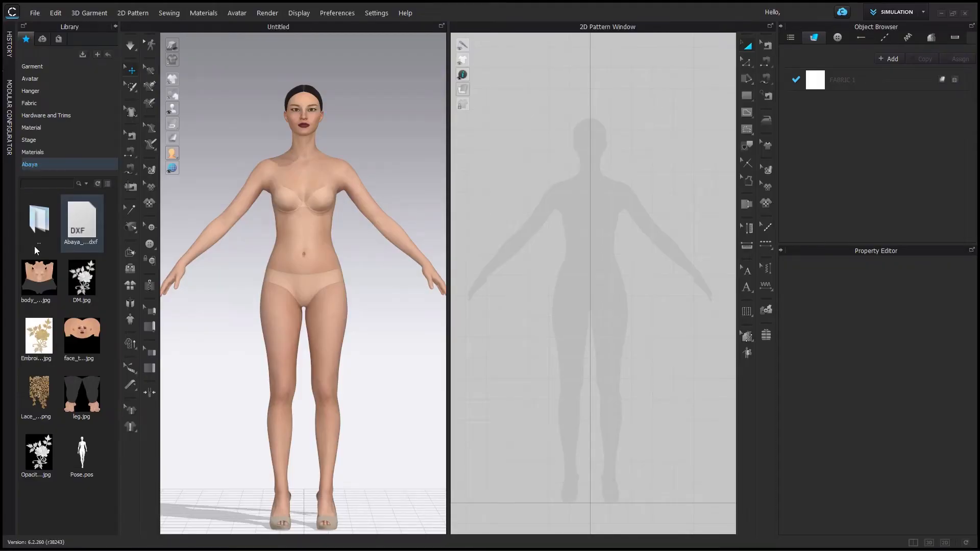
- Import the Abaya DXF pattern with the default Import DXF settings
double_click(81, 218)
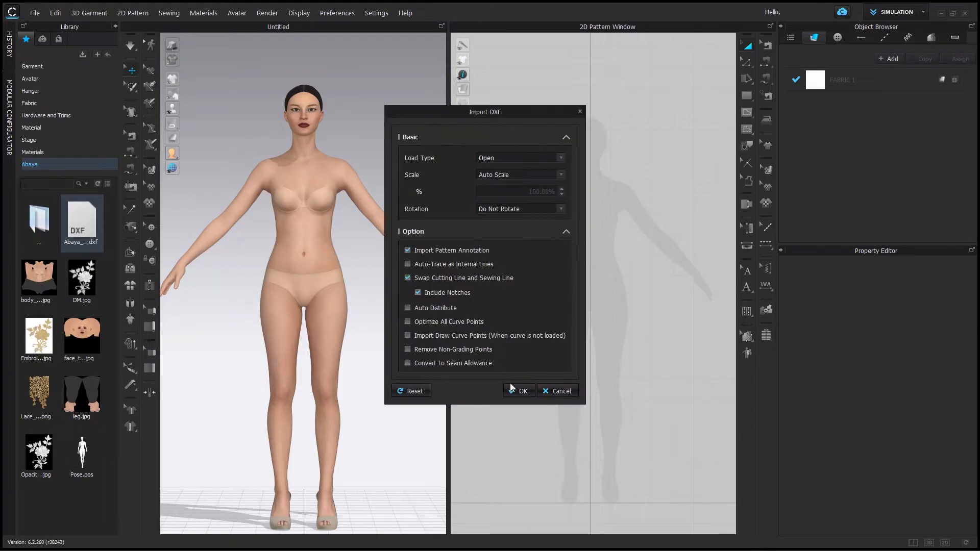
click(519, 391)
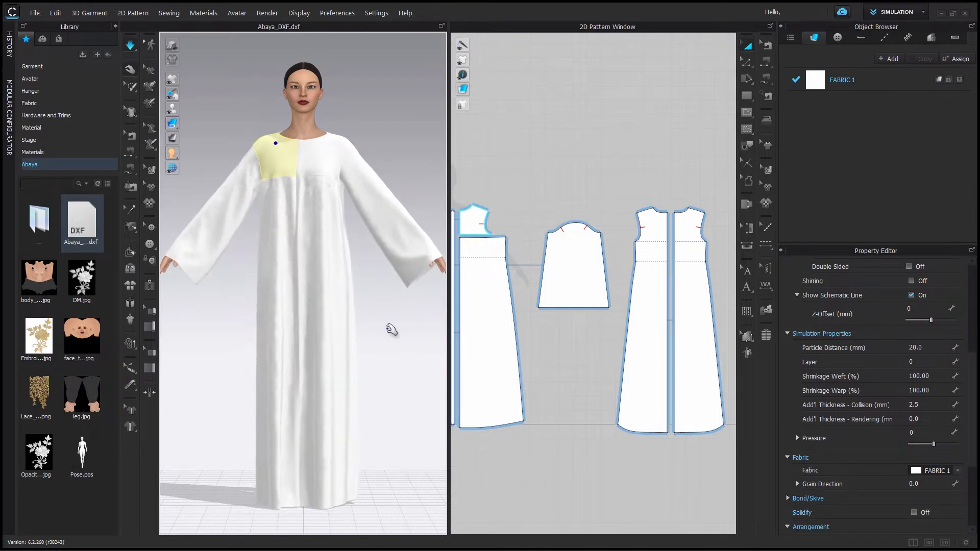
- Find and apply the Silk_Crepede_Chine fabric from the library by searching 'crepe'
click(29, 102)
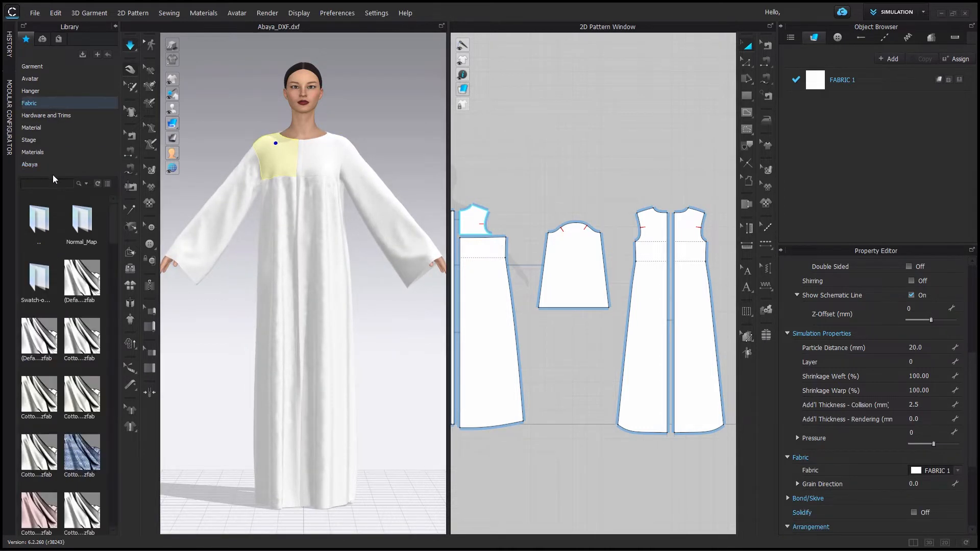
text(crepe)
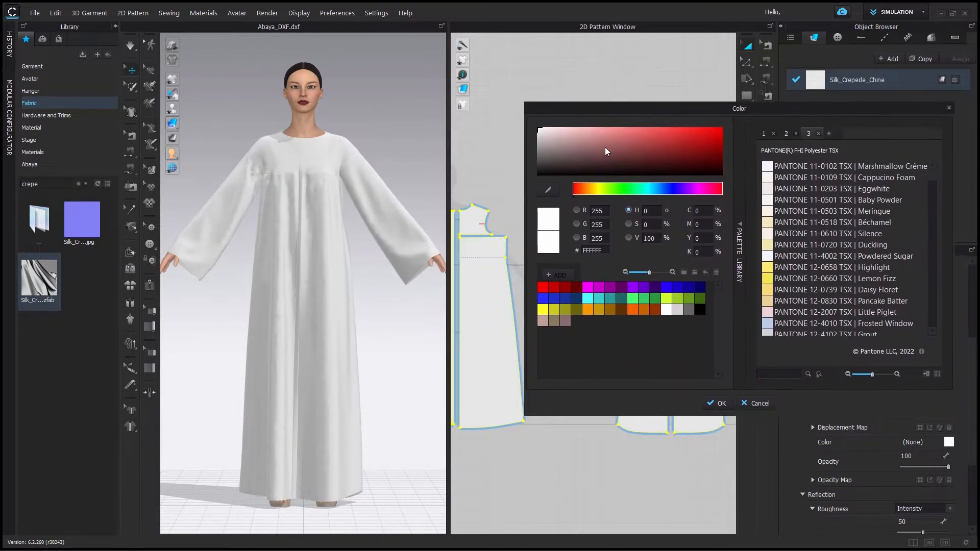
- Recolour the crepe fabric from white to a muted taupe-brown in the colour picker
click(620, 133)
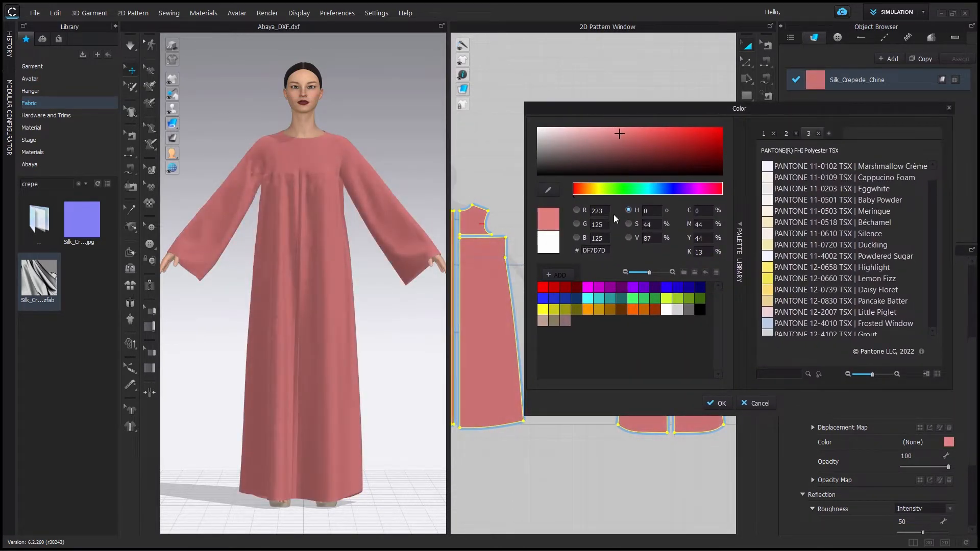
click(567, 152)
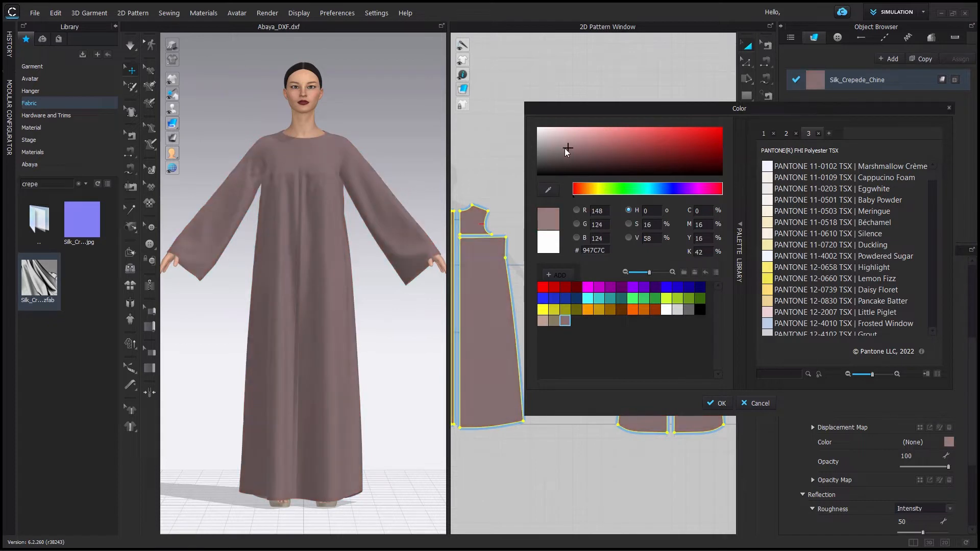
click(560, 165)
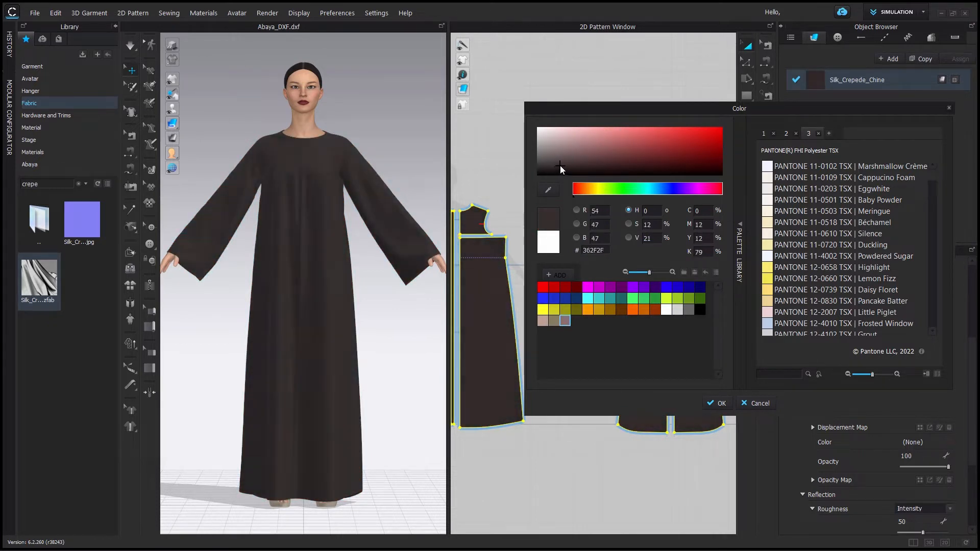
click(575, 140)
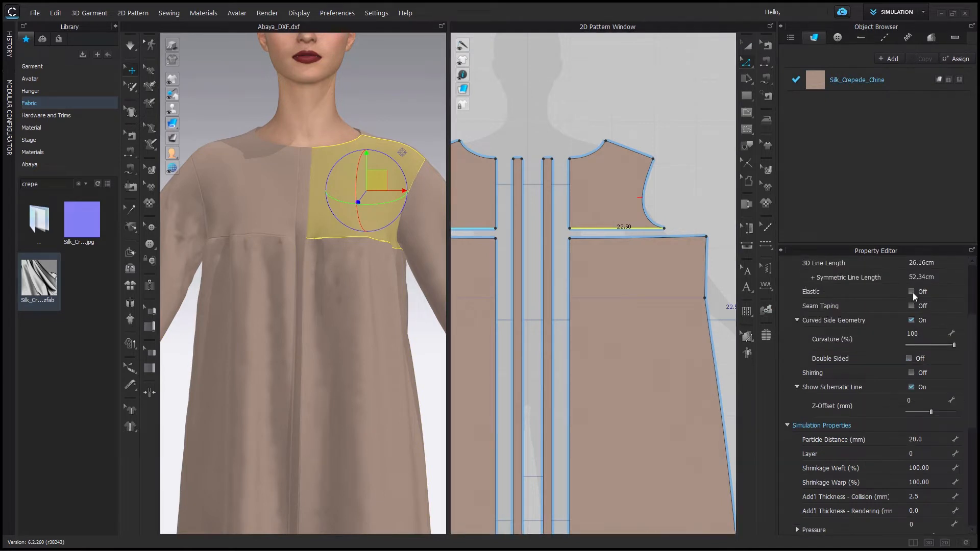
- Enable shirring on the front yoke seam with a height of 3.00 cm
click(912, 291)
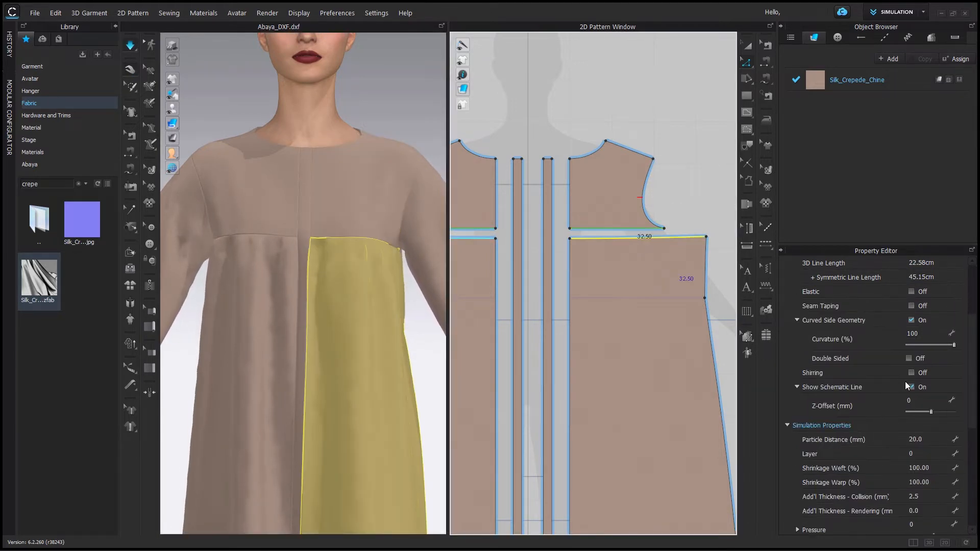
click(911, 373)
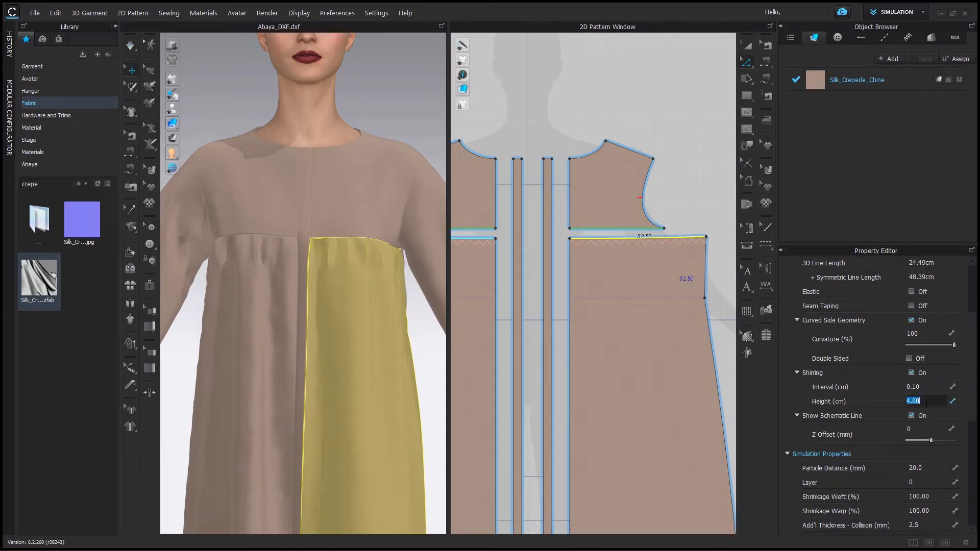
text(3.00)
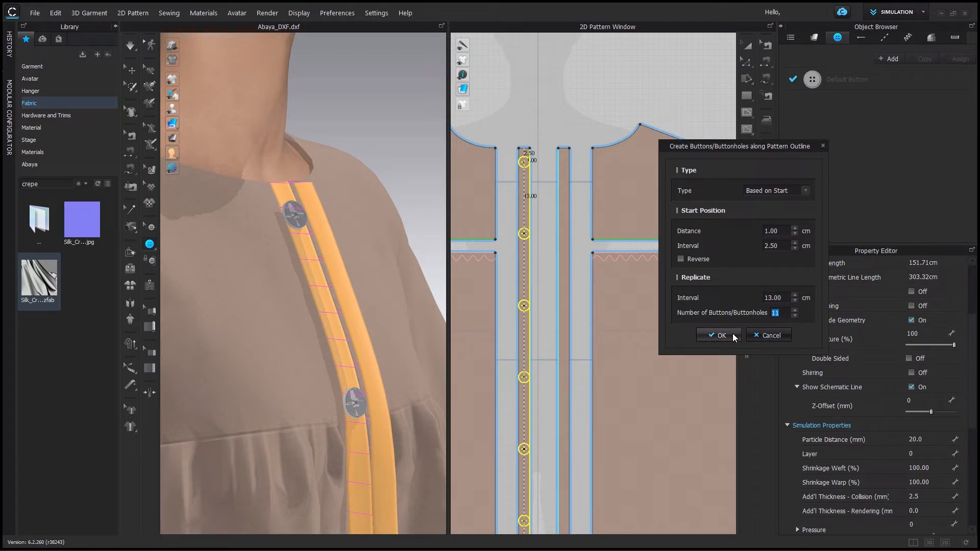
- Confirm creating evenly spaced buttons along the front placket outline
click(717, 336)
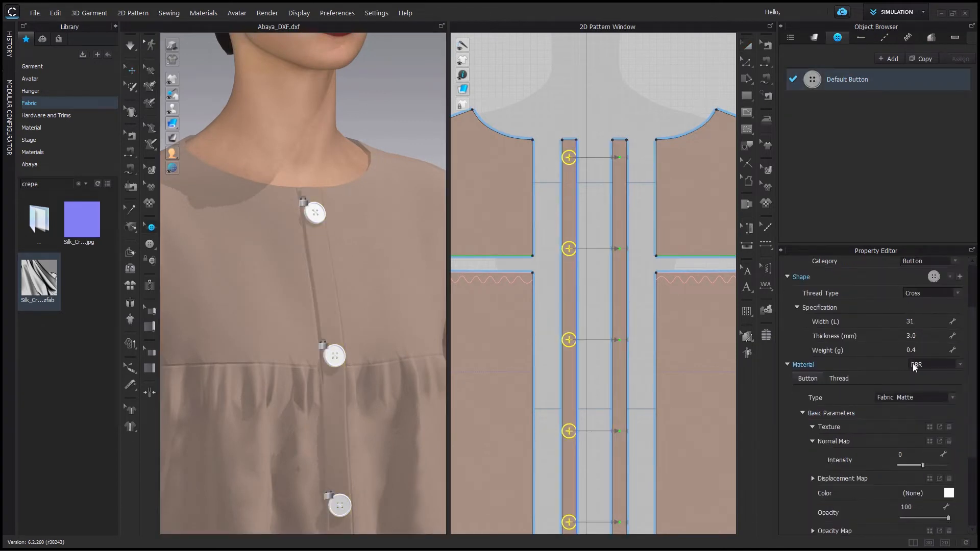
- Give the default buttons a PBR material of type Metal
click(933, 277)
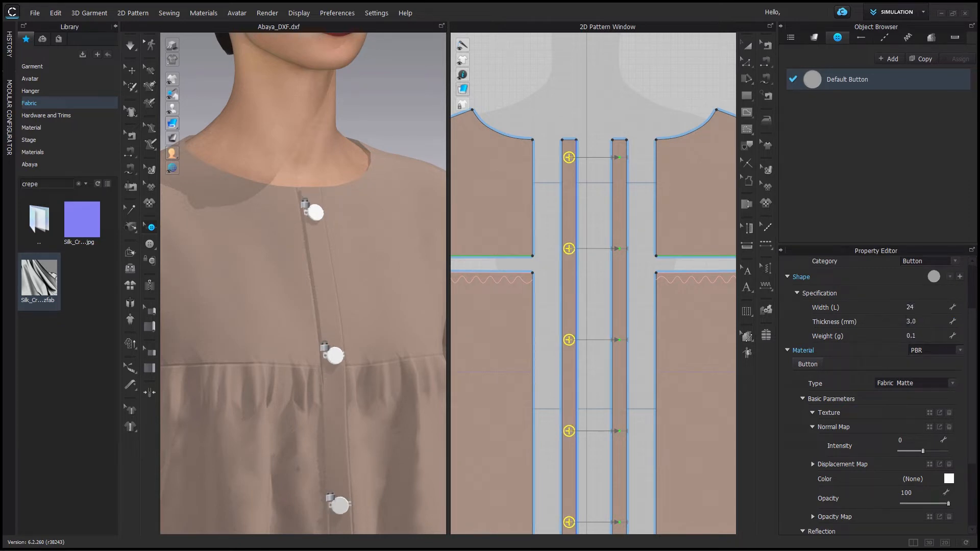
click(913, 383)
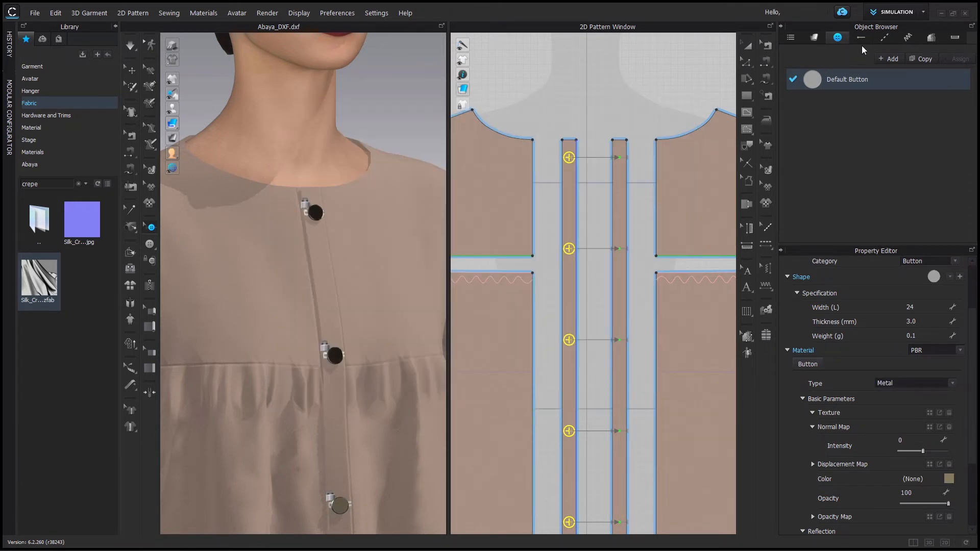
- Choose a buttonhole shape and set its width to 1.8 cm
click(860, 37)
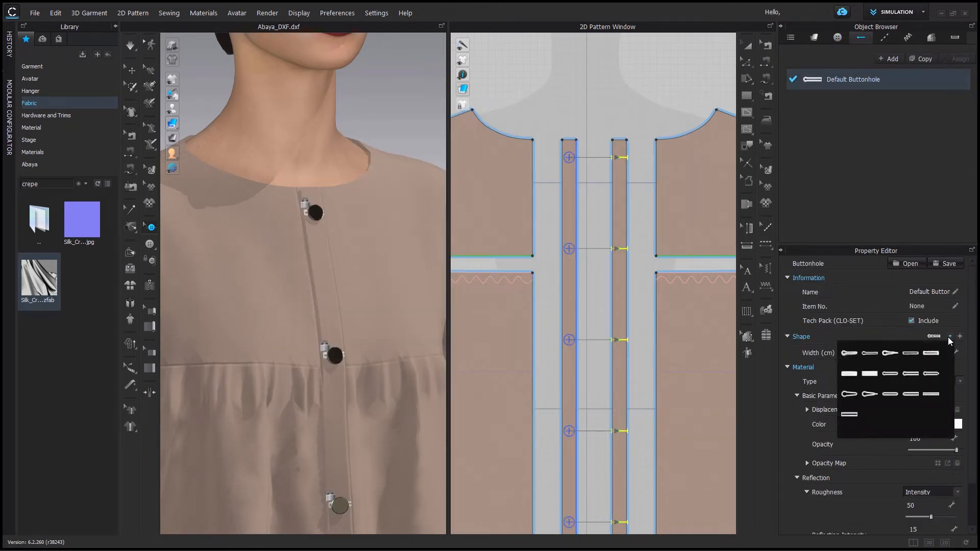
click(931, 352)
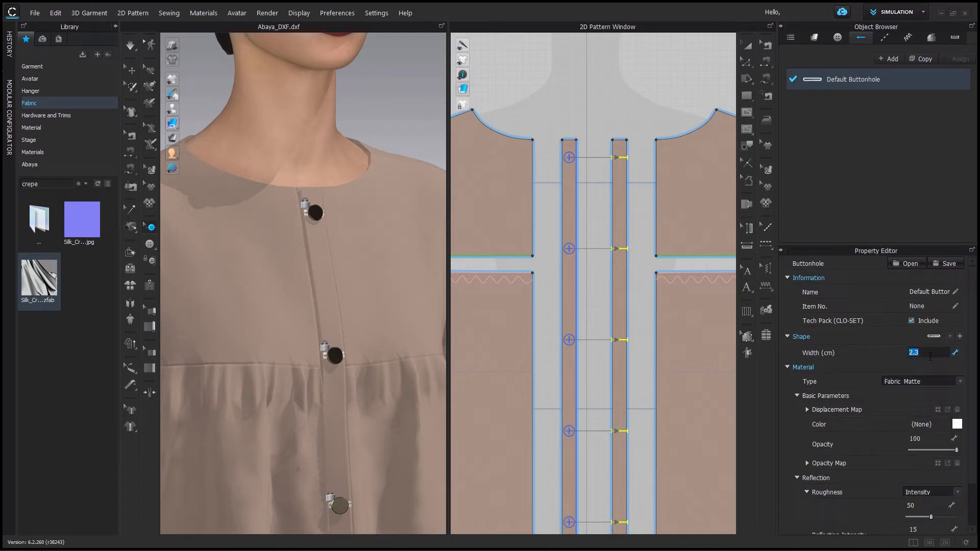
text(1.8)
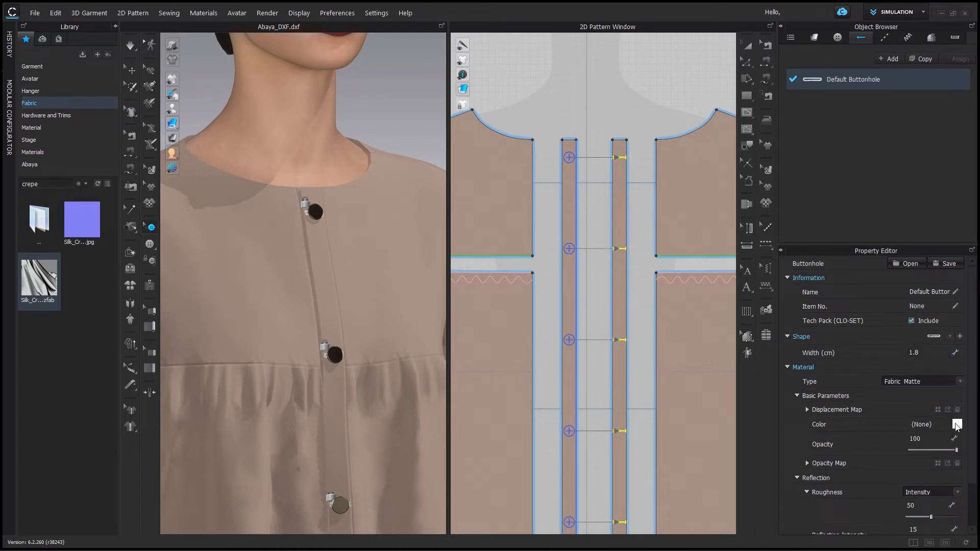
- Tint the buttonholes a taupe shade matching the abaya fabric
click(956, 424)
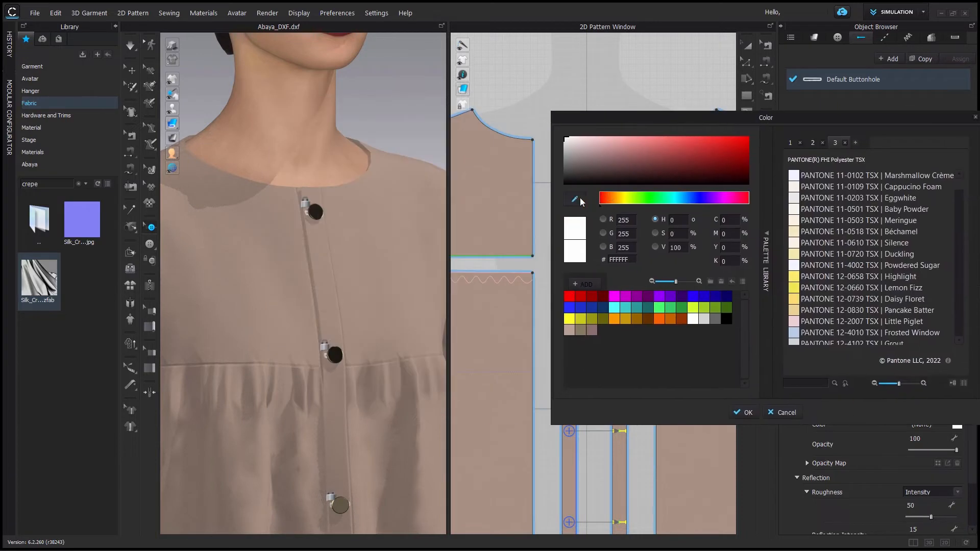
click(602, 155)
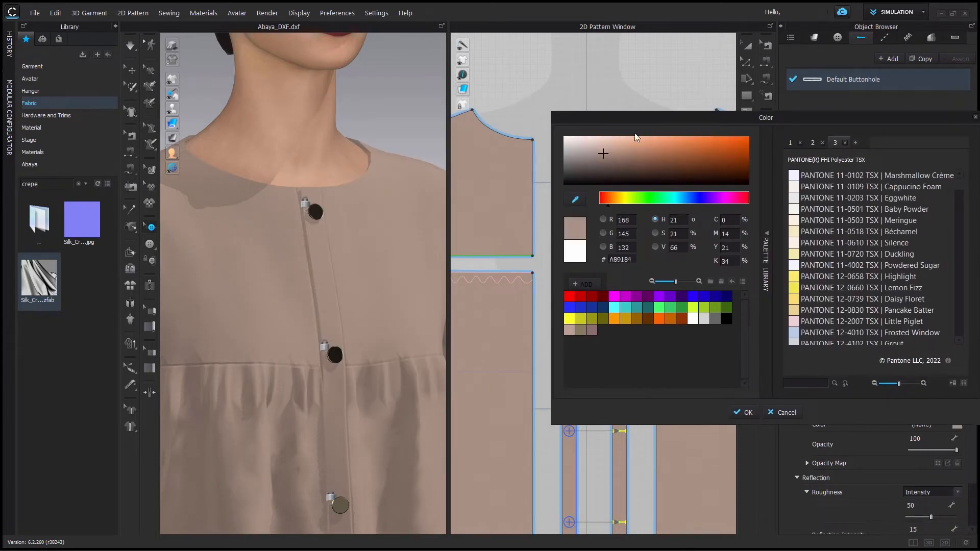
click(786, 411)
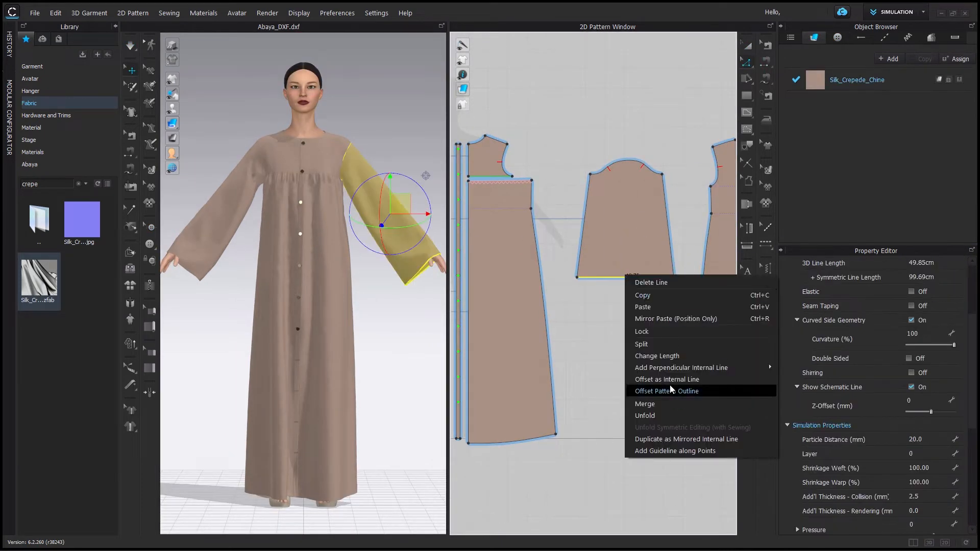
- Offset an internal line from the sleeve hem and cut the sleeve into a separate cuff band
click(666, 380)
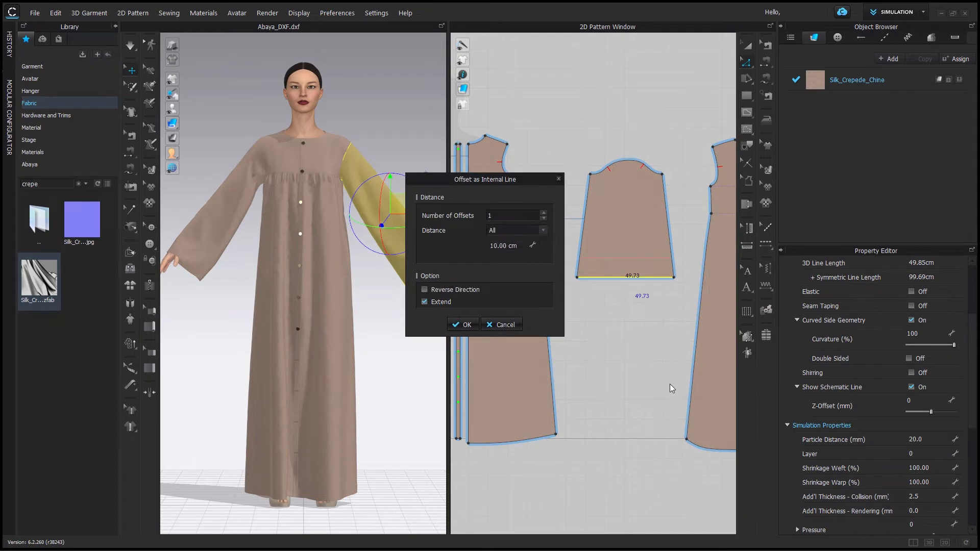
click(463, 325)
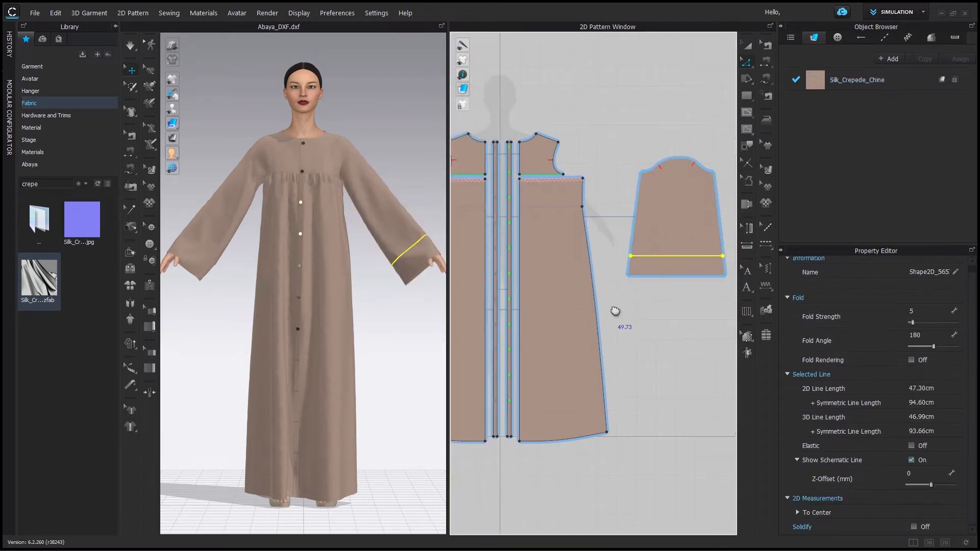
right_click(614, 310)
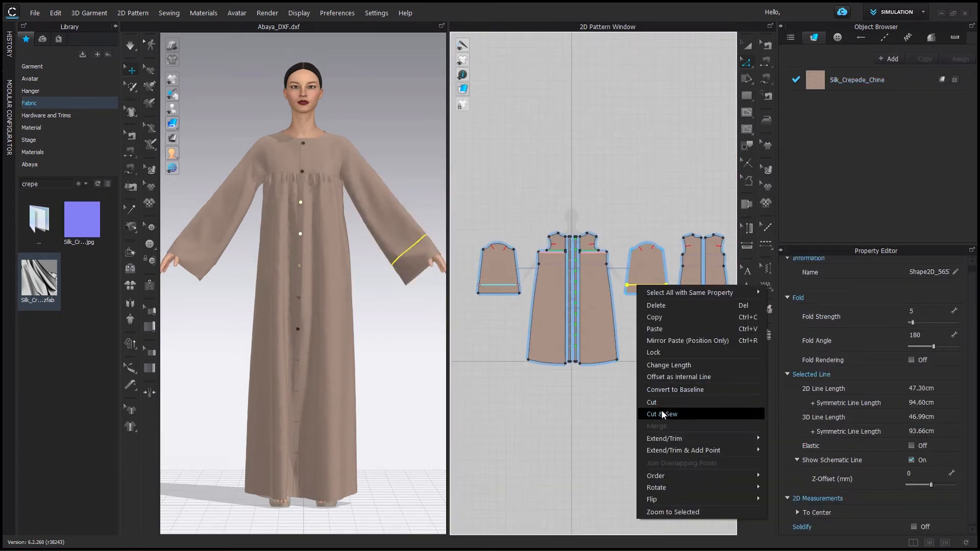
click(660, 413)
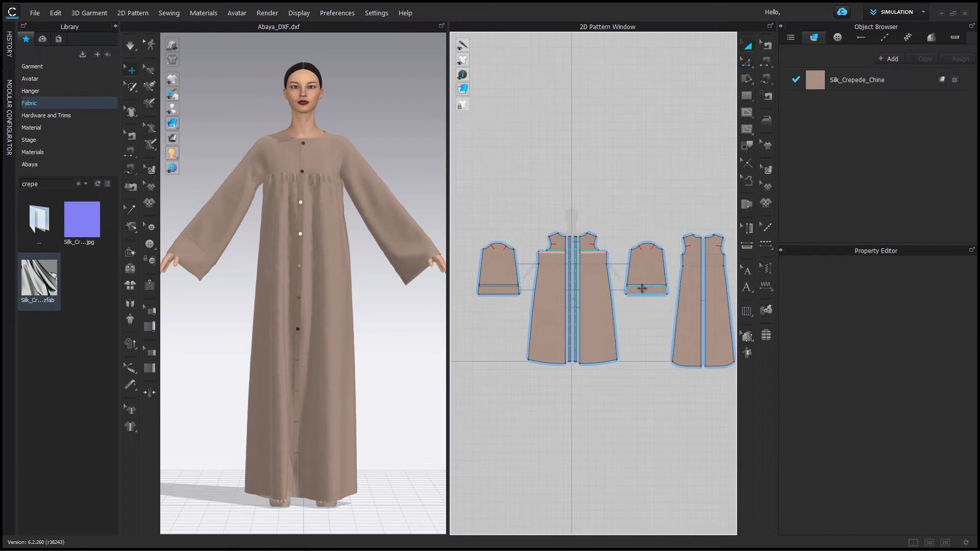
click(499, 289)
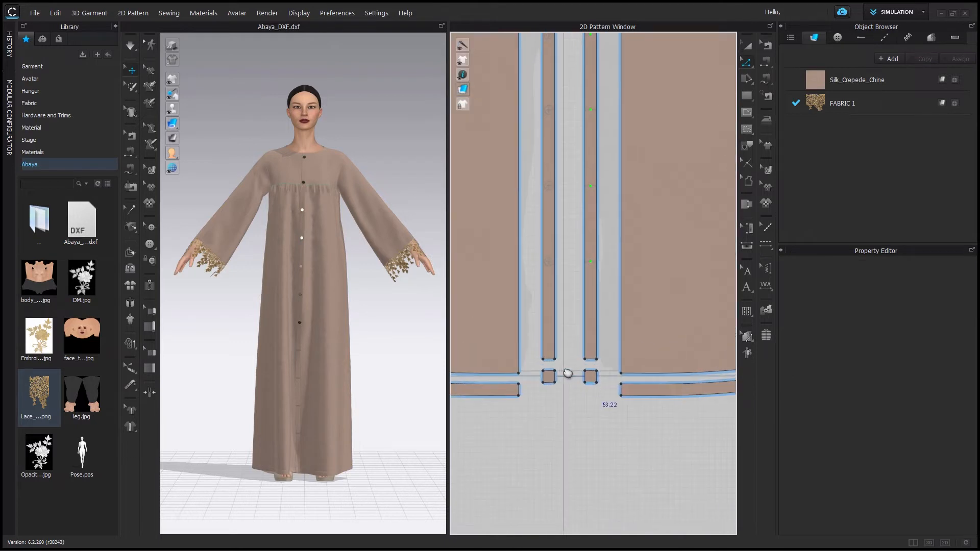
- Merge the broken front hem line segments into one continuous line
right_click(567, 373)
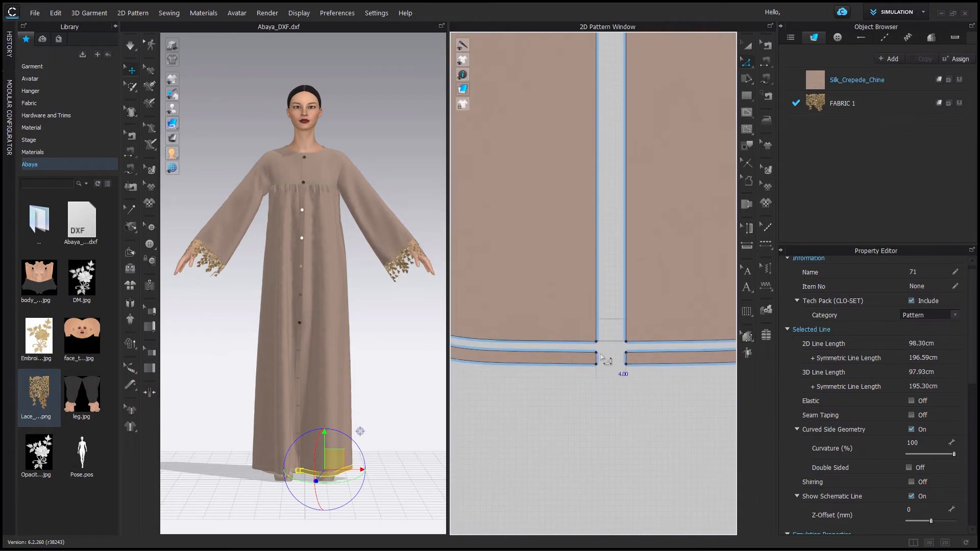
right_click(605, 356)
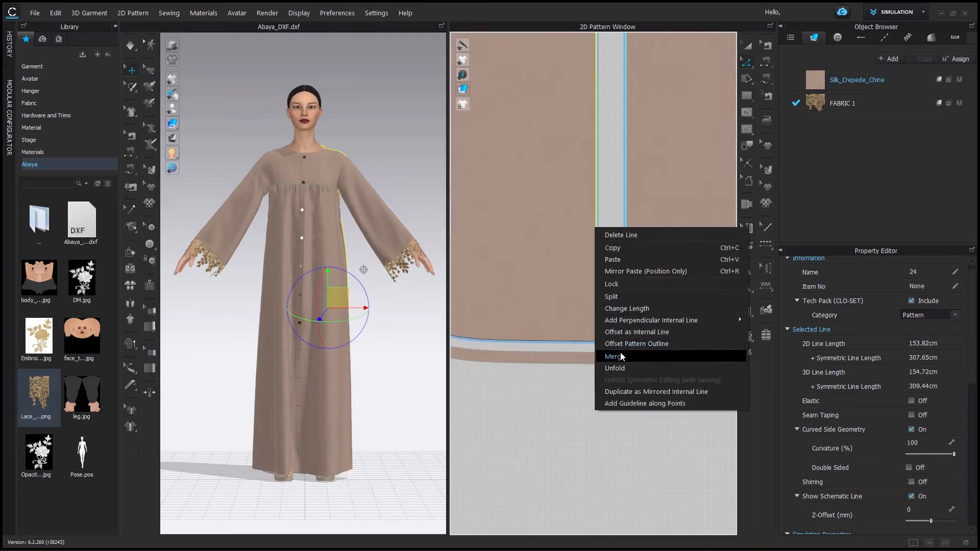
click(613, 356)
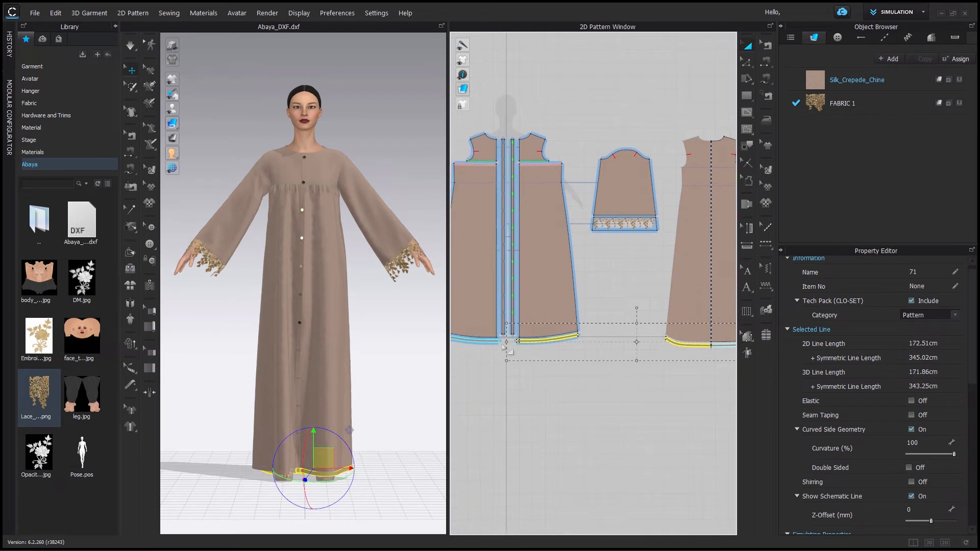
- Add a new fabric and load Cotton_Stretch_Velvet from the library by searching 'vel'
click(887, 58)
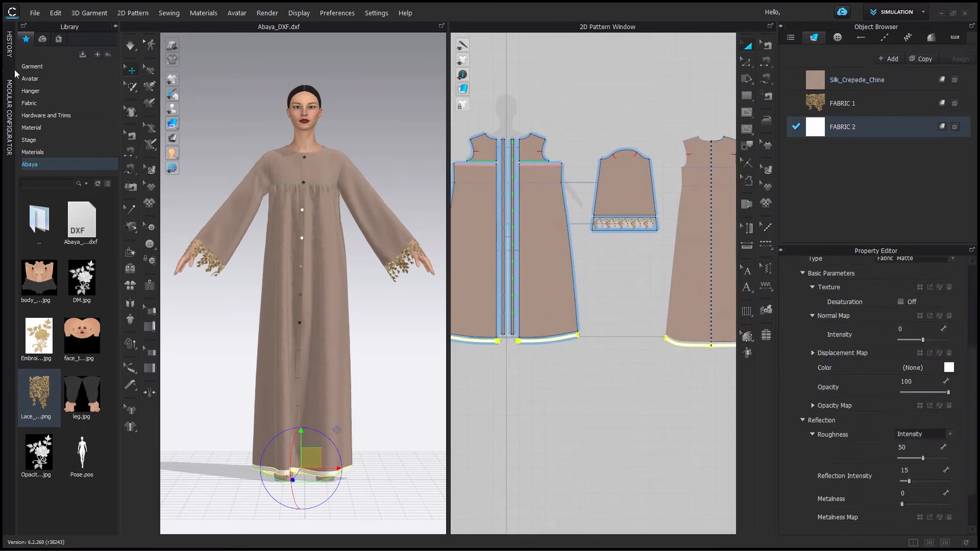
click(29, 102)
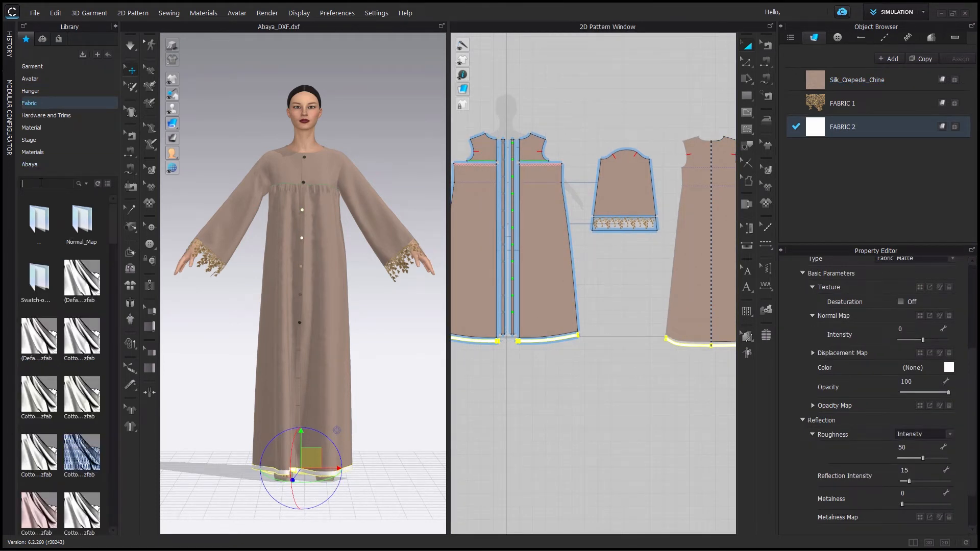
text(vel)
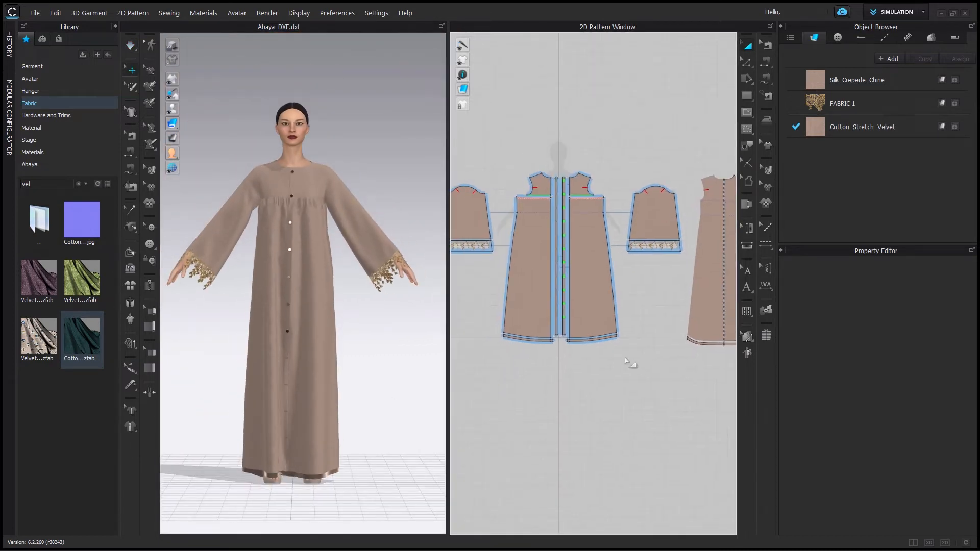
- Place the floral embroidery on the yoke at 70% scale with 1.00 displacement relief
click(29, 164)
text(70)
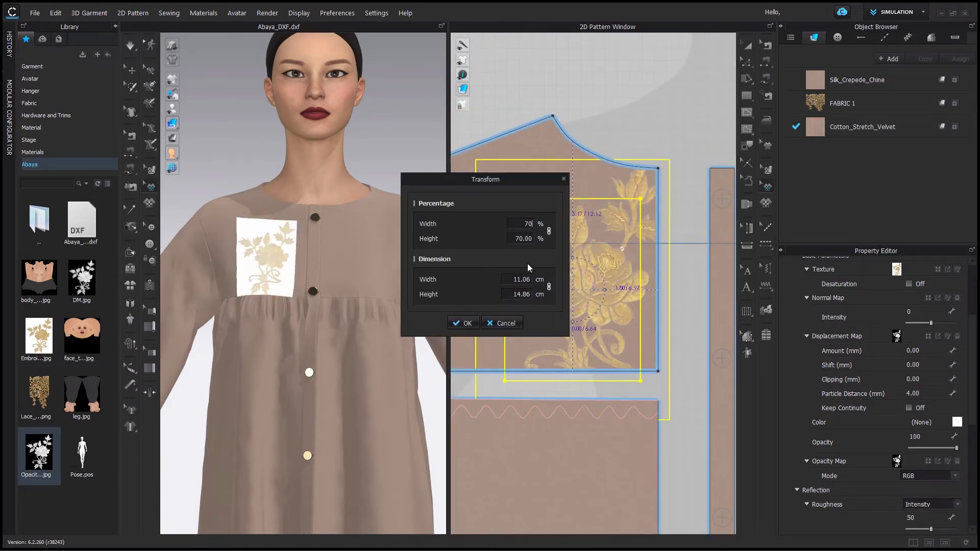
click(463, 324)
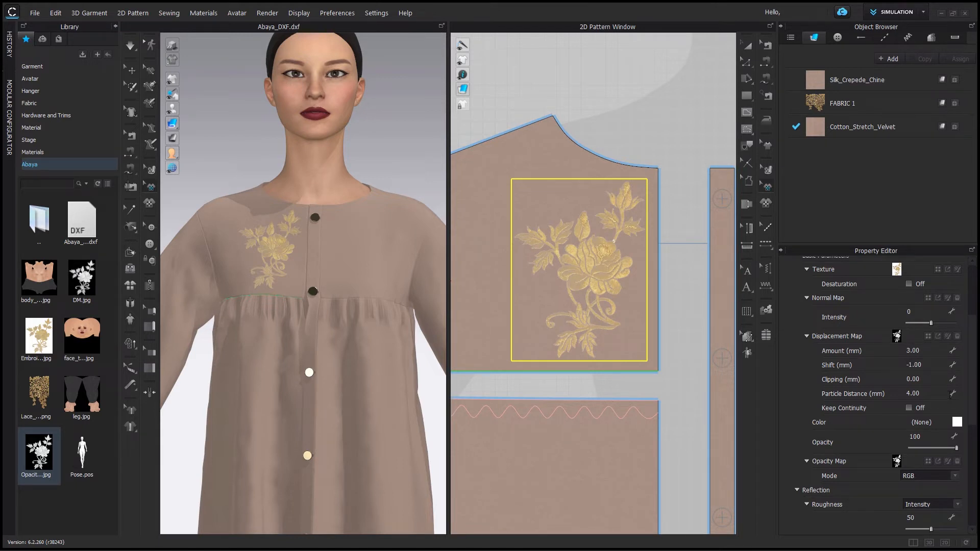
text(1.00)
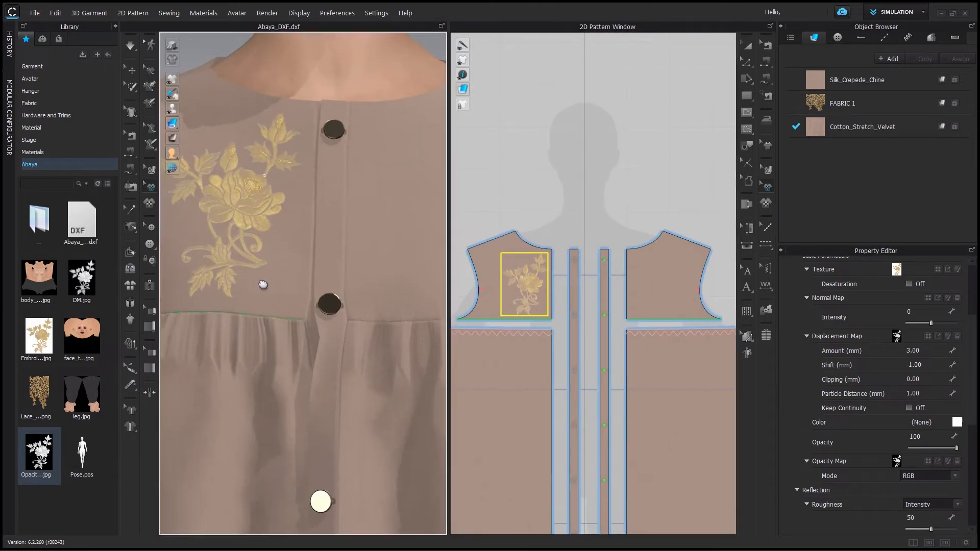
- Mirror the embroidery to the other yoke piece and save the project as save_abaya
right_click(524, 284)
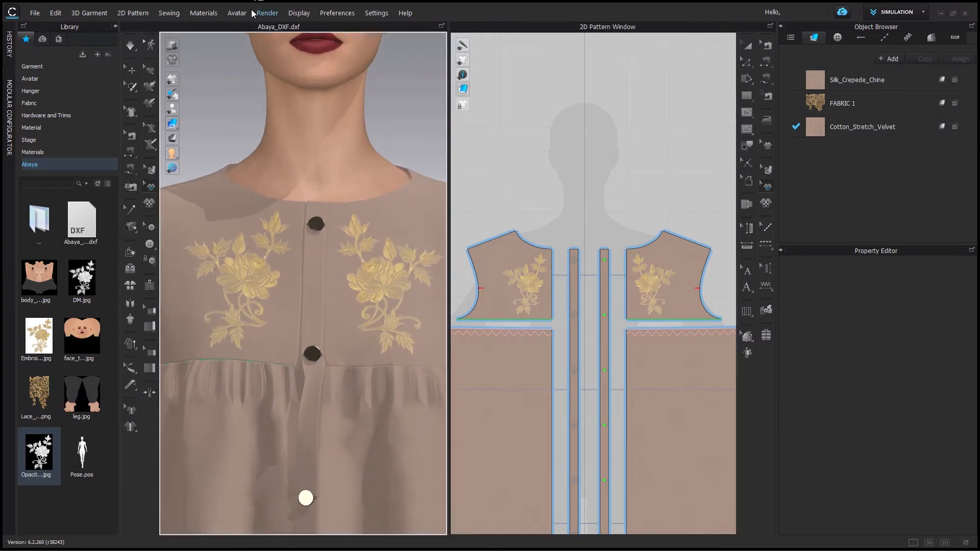
click(266, 13)
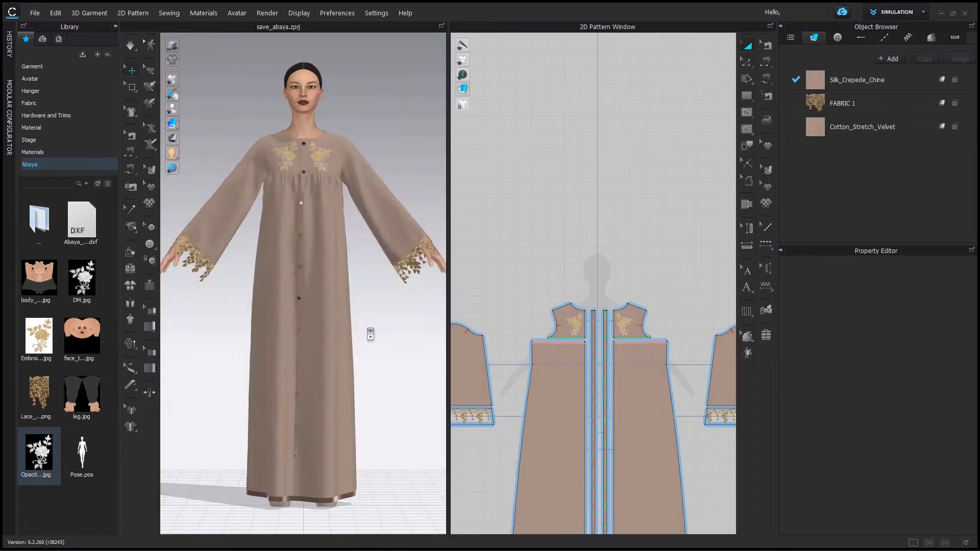
- Create a rectangular belt strip and give it a new Belt Material fabric
click(746, 95)
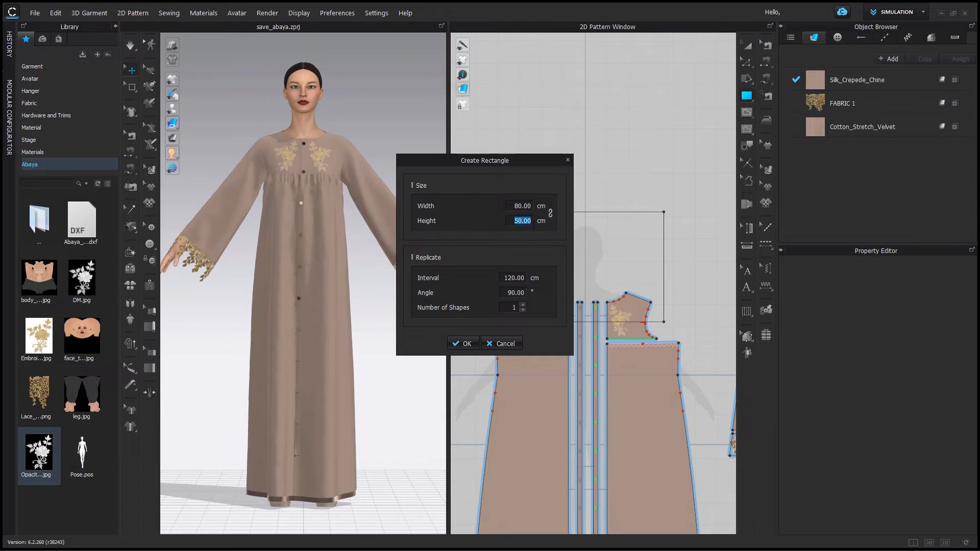
click(464, 343)
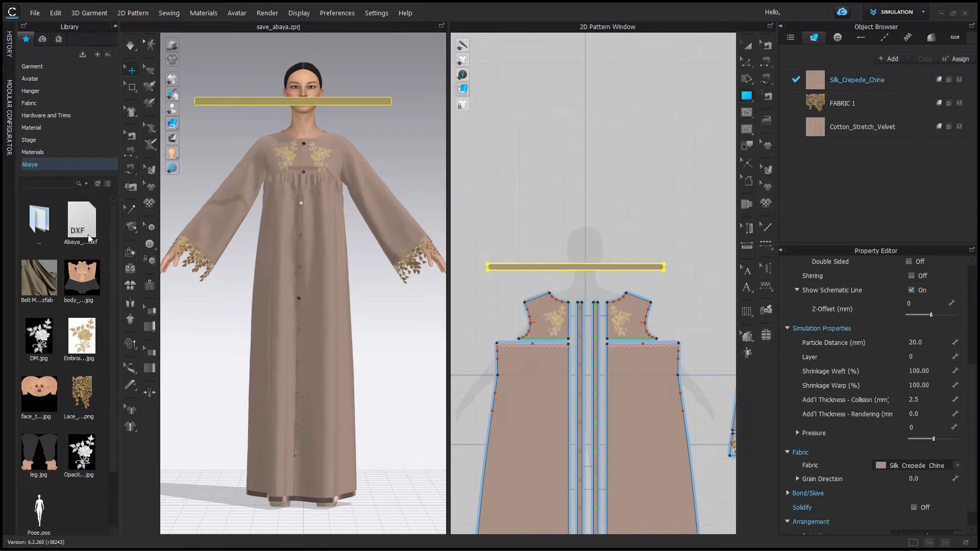
click(573, 266)
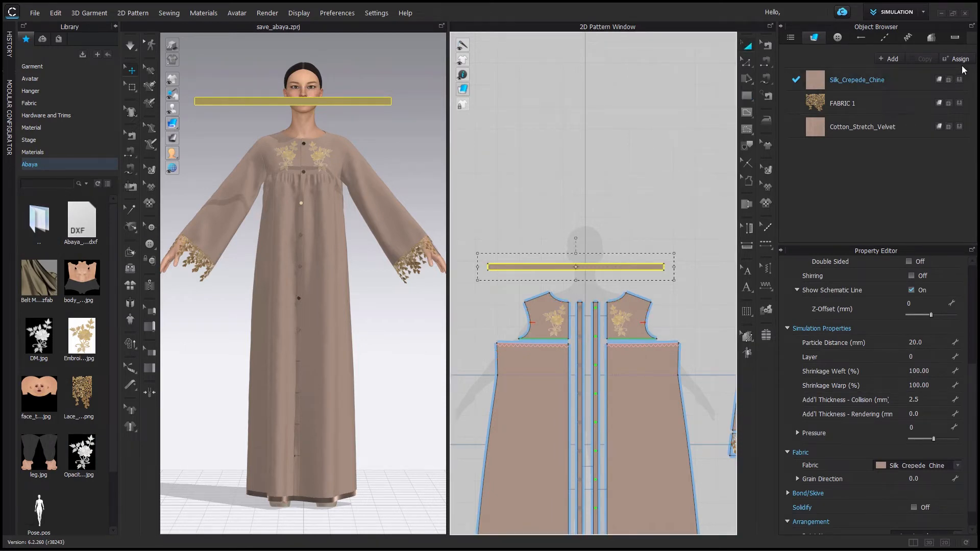
click(887, 58)
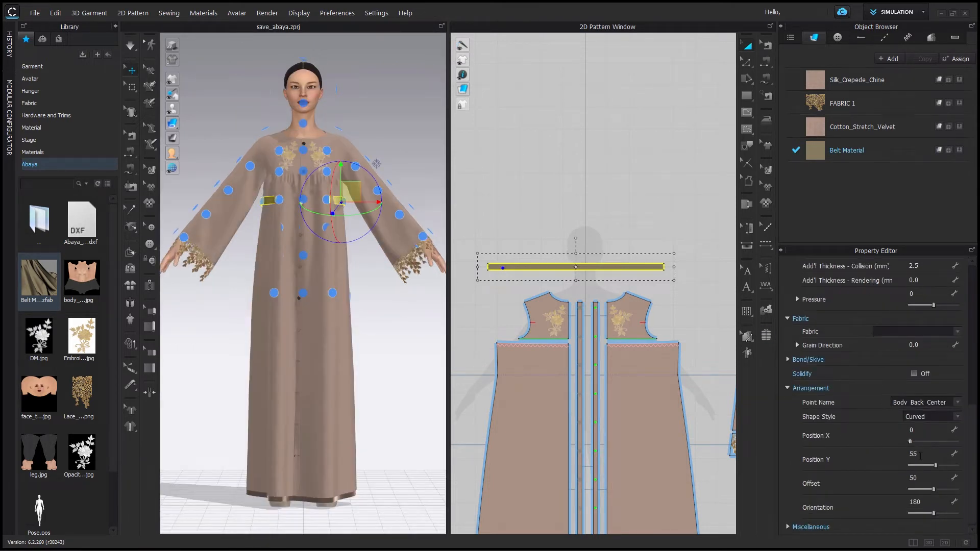
- Lower the belt's Position Y so it sits at the waist and simulate
drag(940, 466, 929, 465)
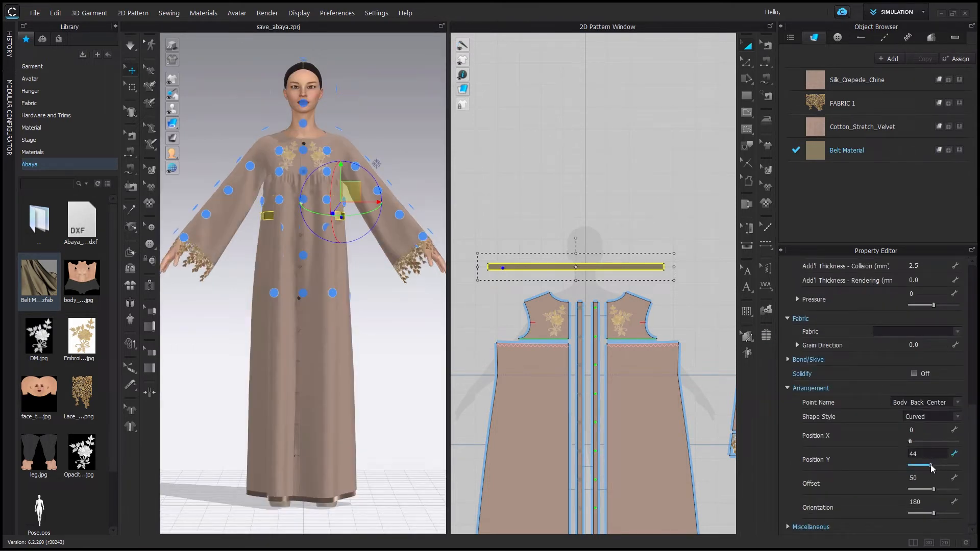
drag(931, 465, 928, 466)
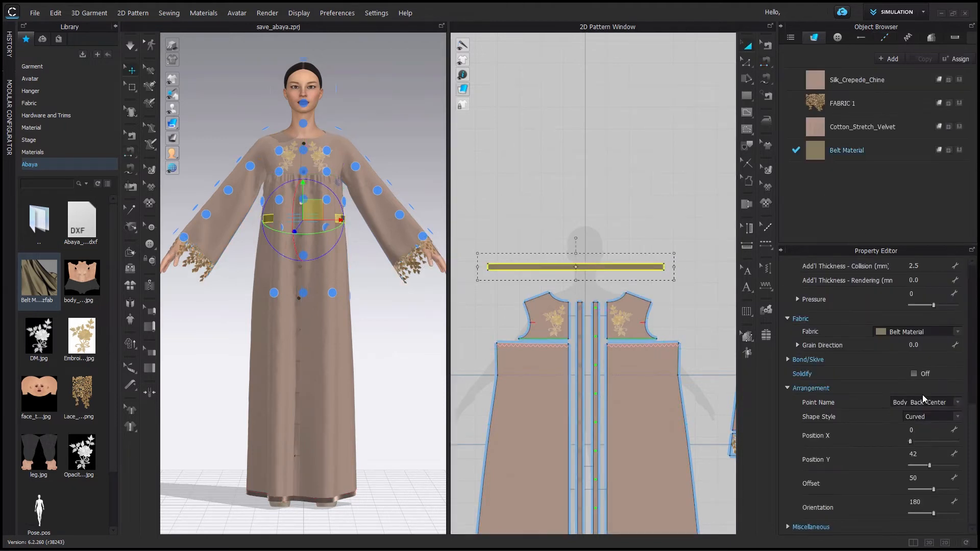
scroll(down, 3)
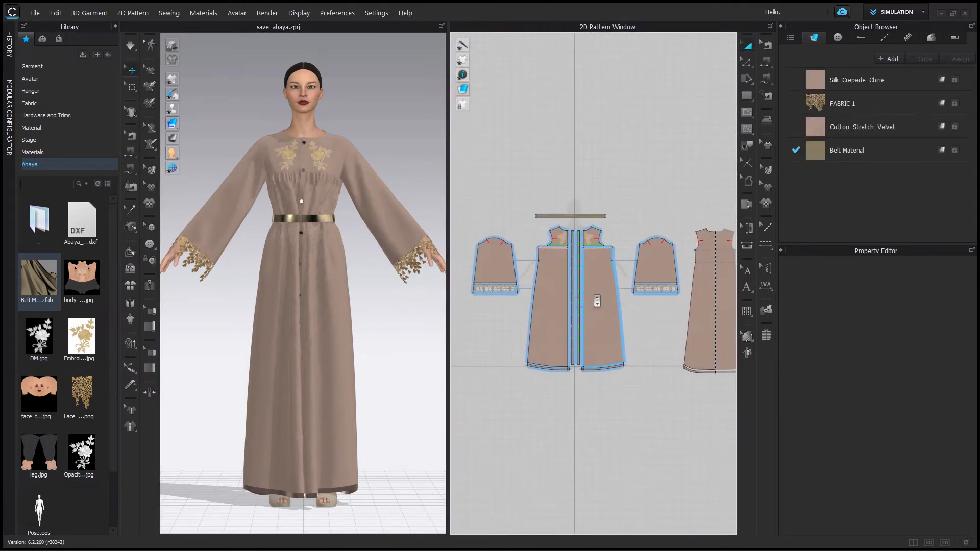
- Load Pose.pos with Pose Only so the abaya-wearing avatar stands mid-stride
double_click(39, 509)
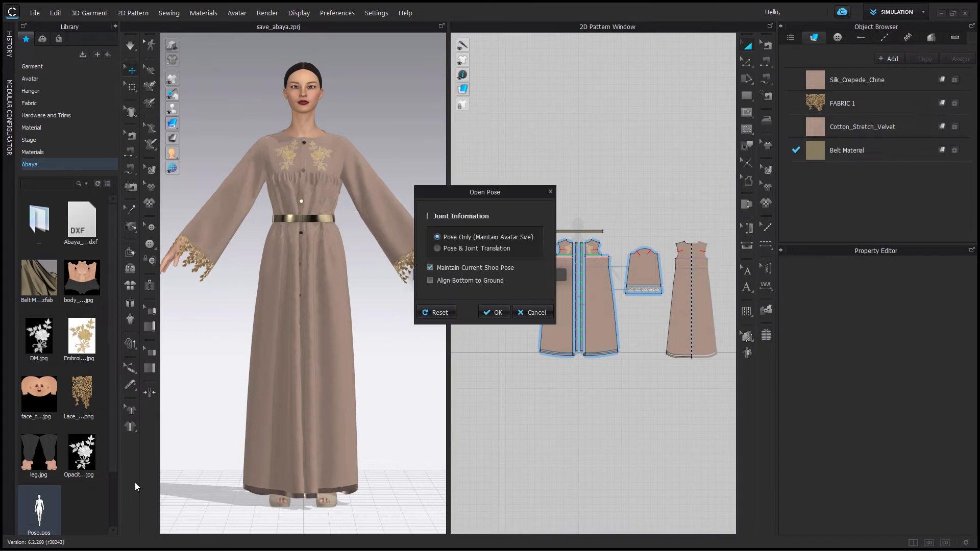
click(493, 312)
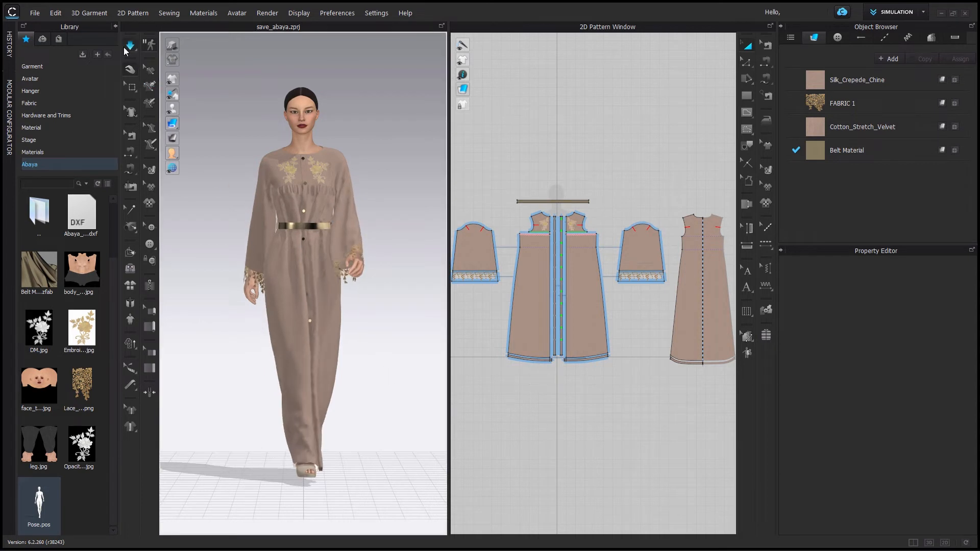
click(531, 294)
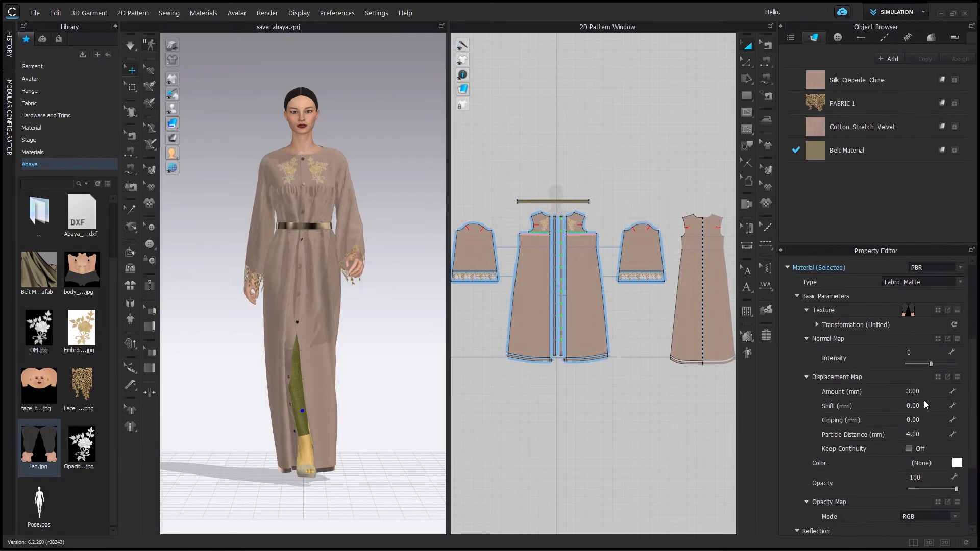
scroll(down, 3)
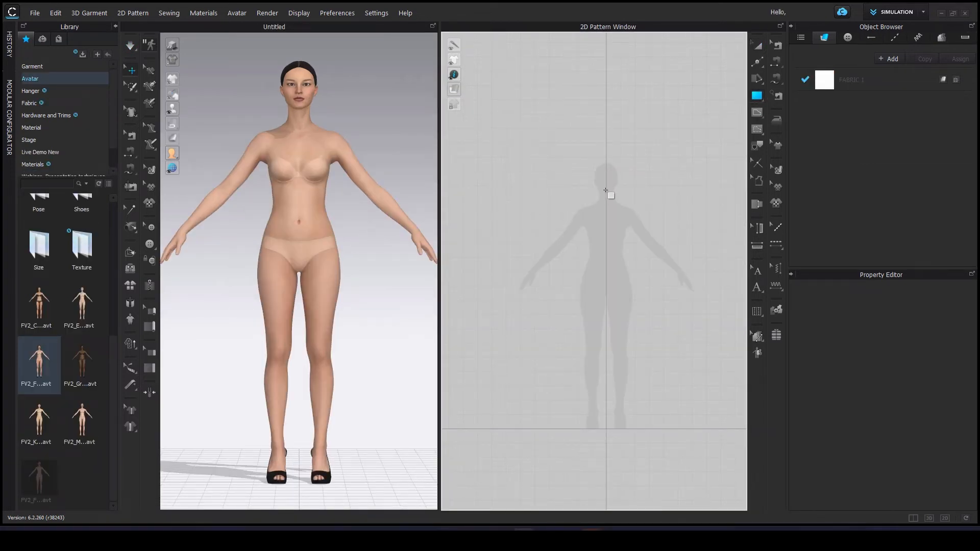
- Create a rectangular scarf piece and pull its corners during simulation to wrap the head and shoulders
click(605, 190)
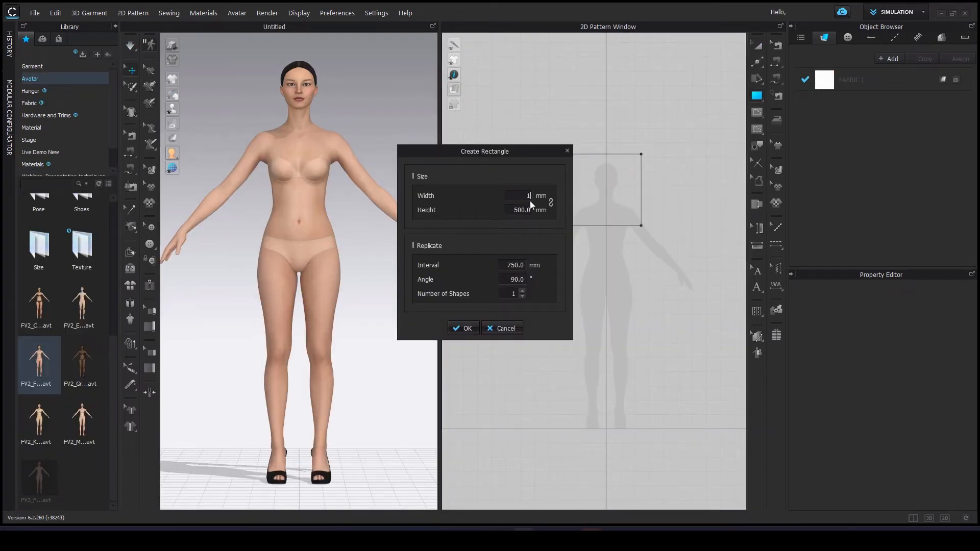
click(463, 327)
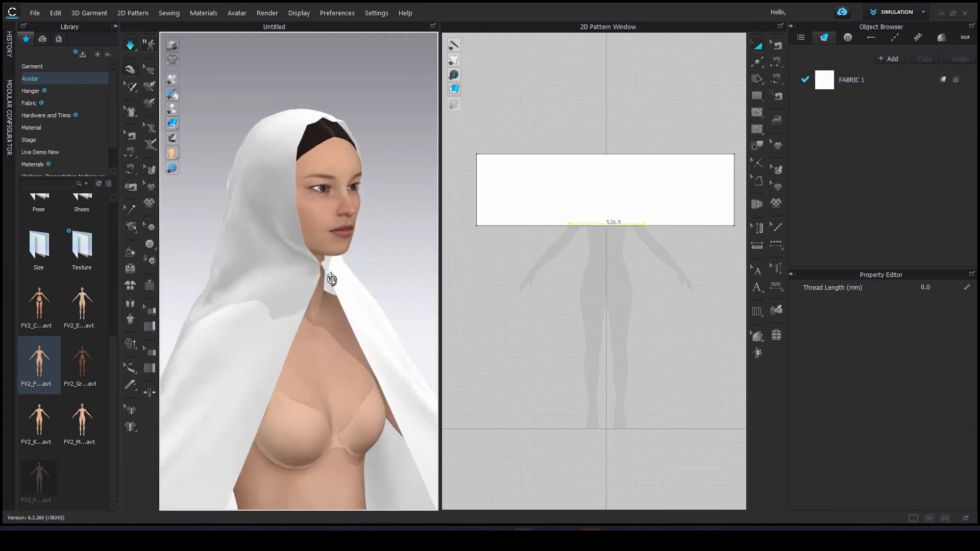
click(604, 224)
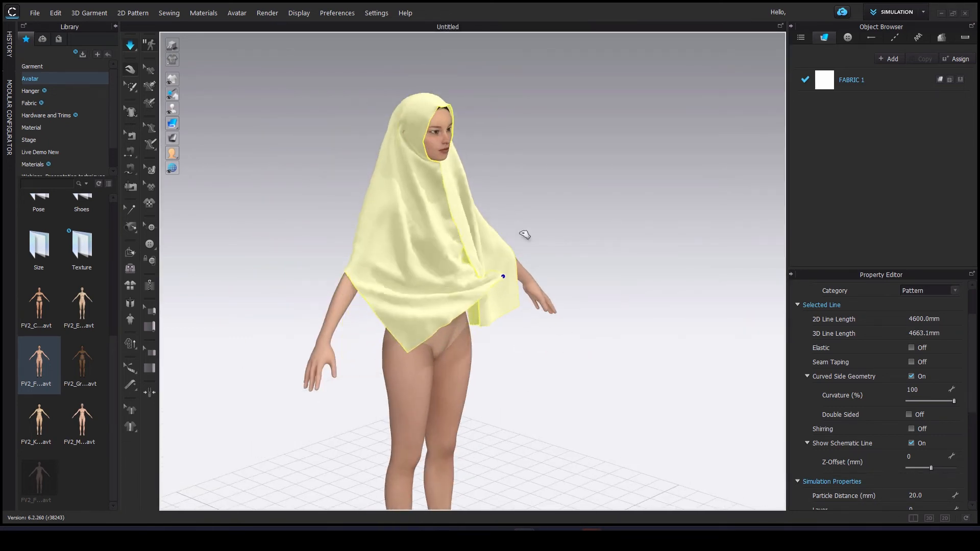
drag(502, 276, 544, 109)
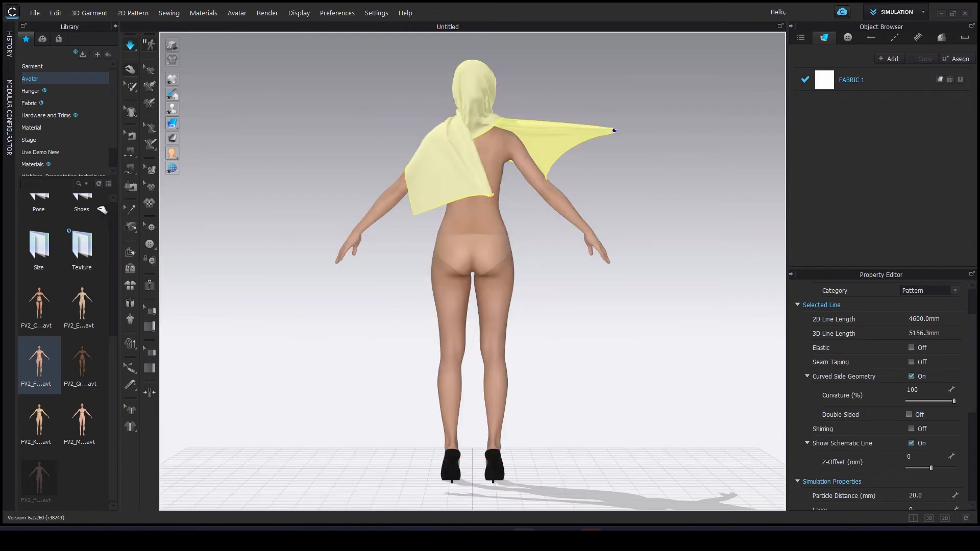
drag(614, 129, 494, 190)
text(poly)
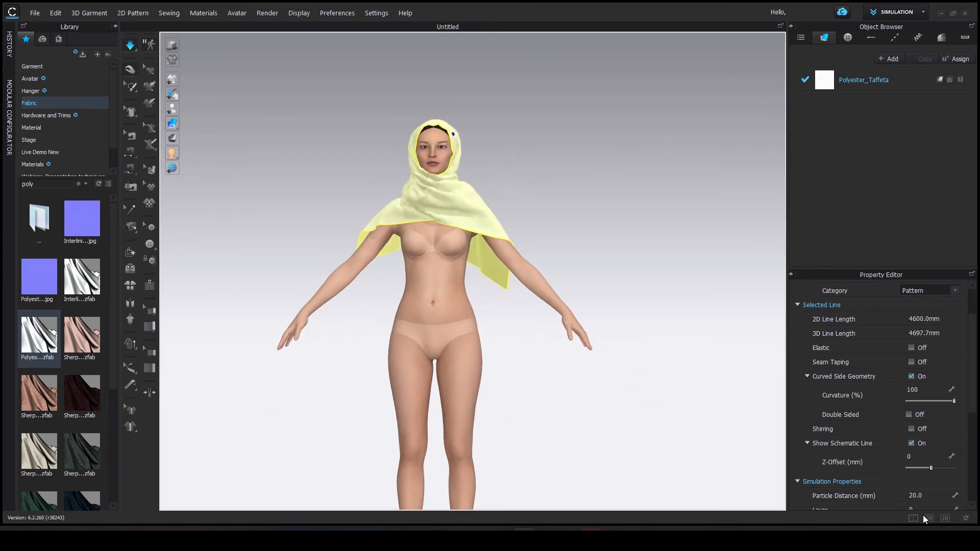
- Add fold lines to the scarf pattern and set their strength and angle so it wraps the head snugly
click(132, 12)
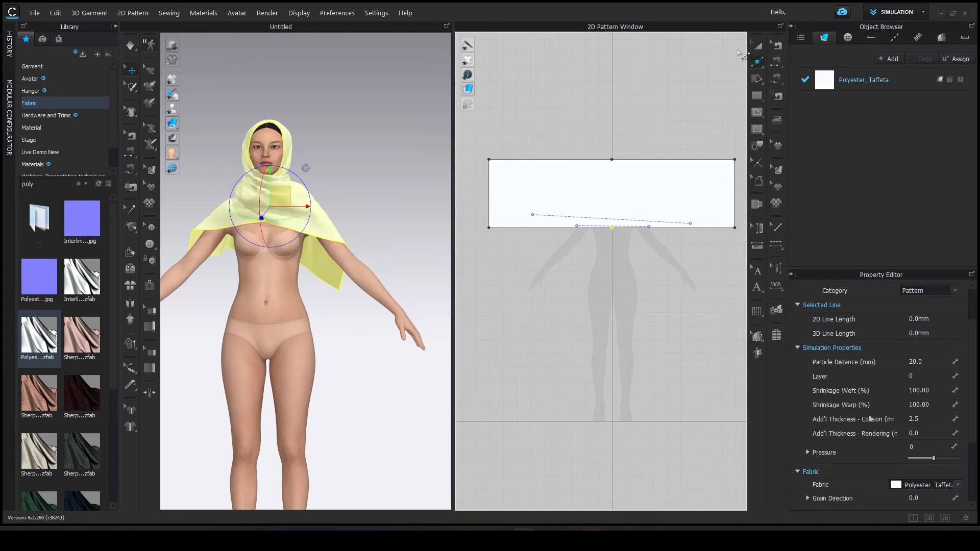
right_click(613, 194)
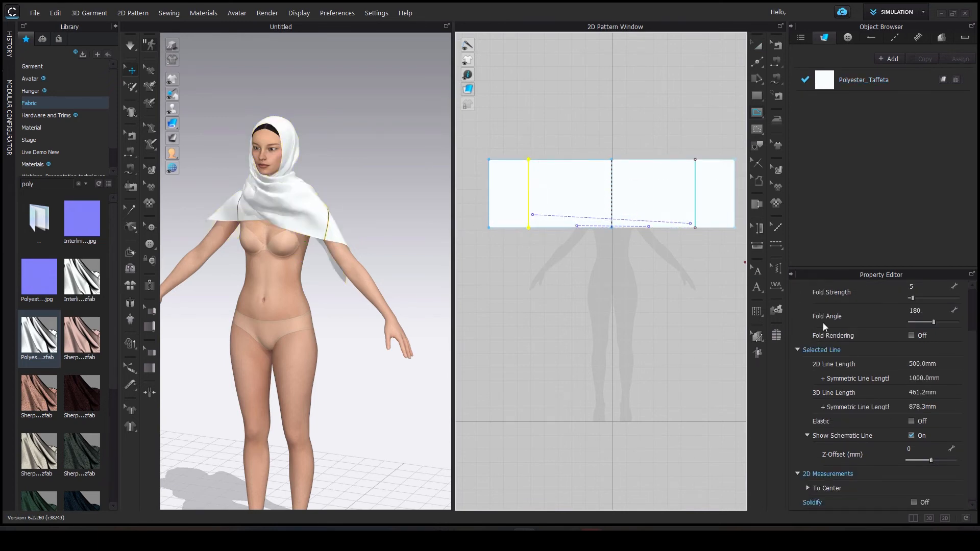
click(911, 421)
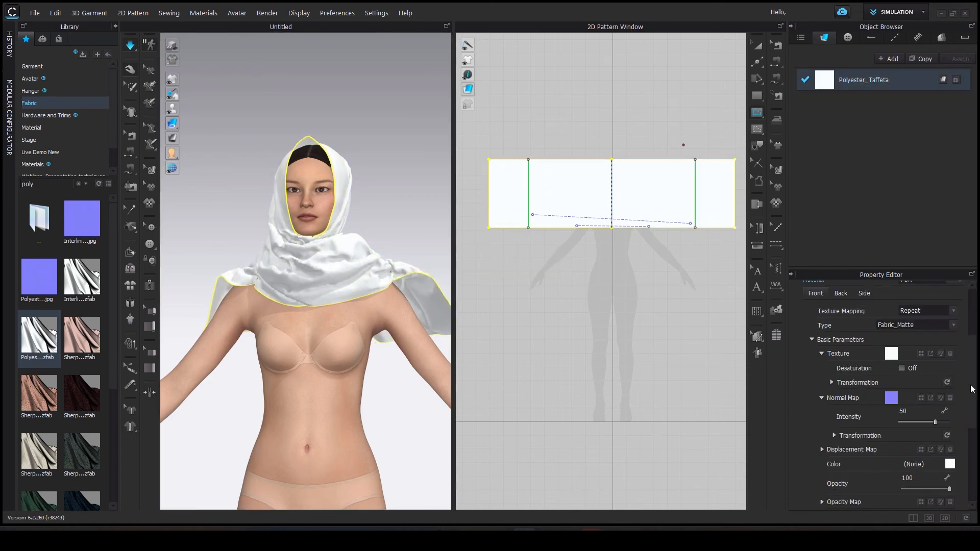
- Recolour the scarf fabric mauve and load Pose.pos from the Abaya folder onto the avatar
click(892, 353)
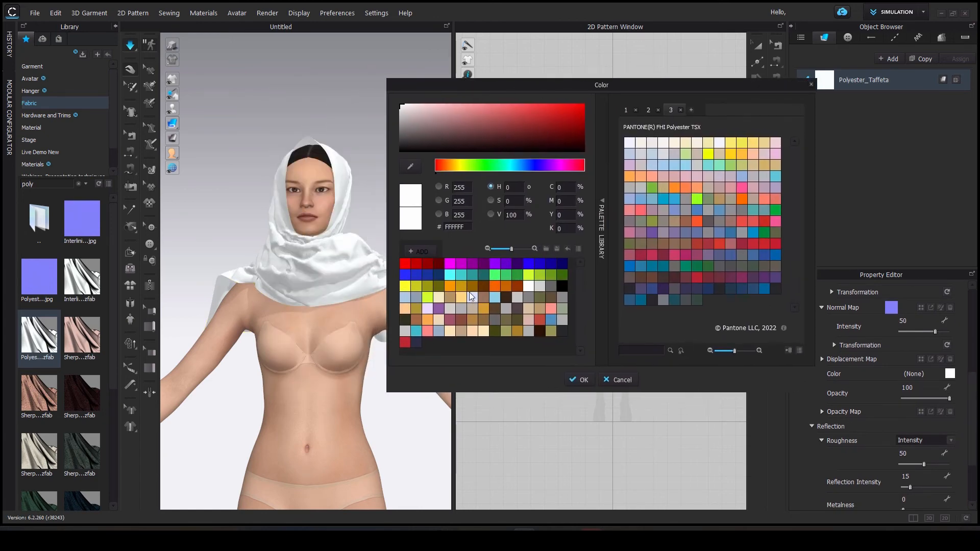
click(577, 380)
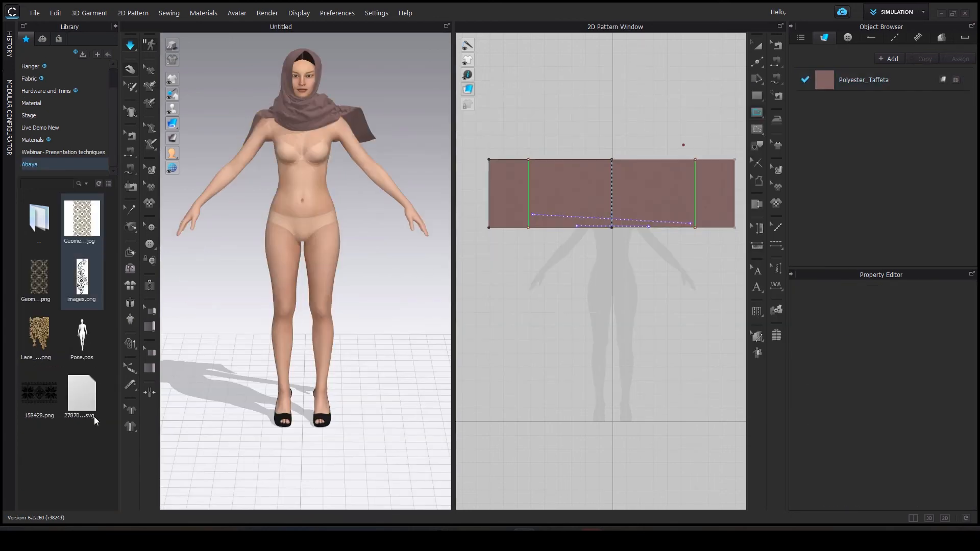
double_click(81, 338)
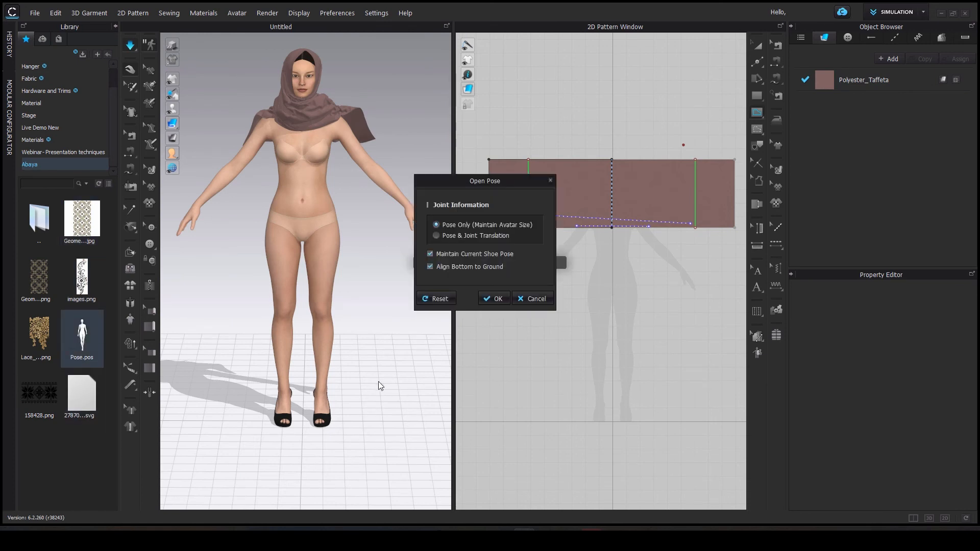
click(493, 298)
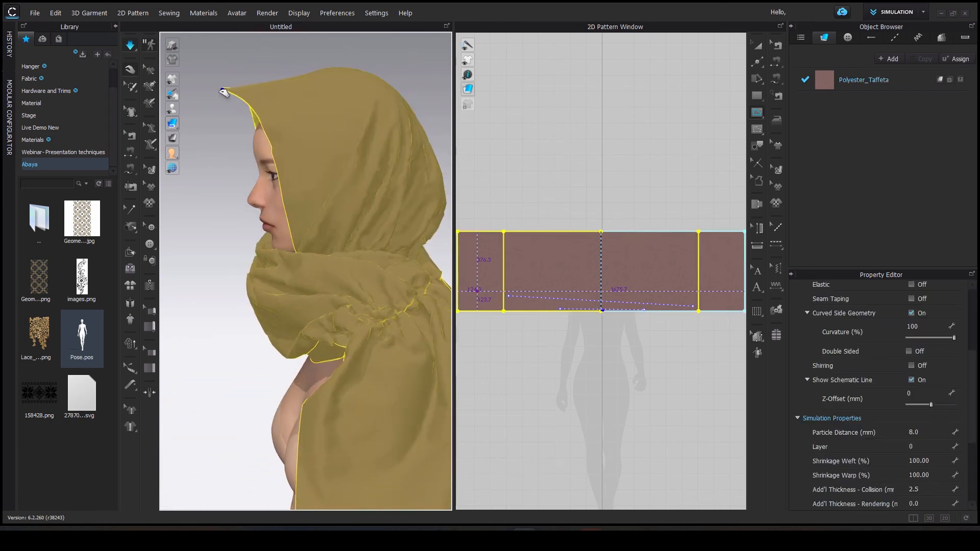
- Switch the scarf fabric to Silk_Double_Georgette and confirm its mauve colour
click(30, 79)
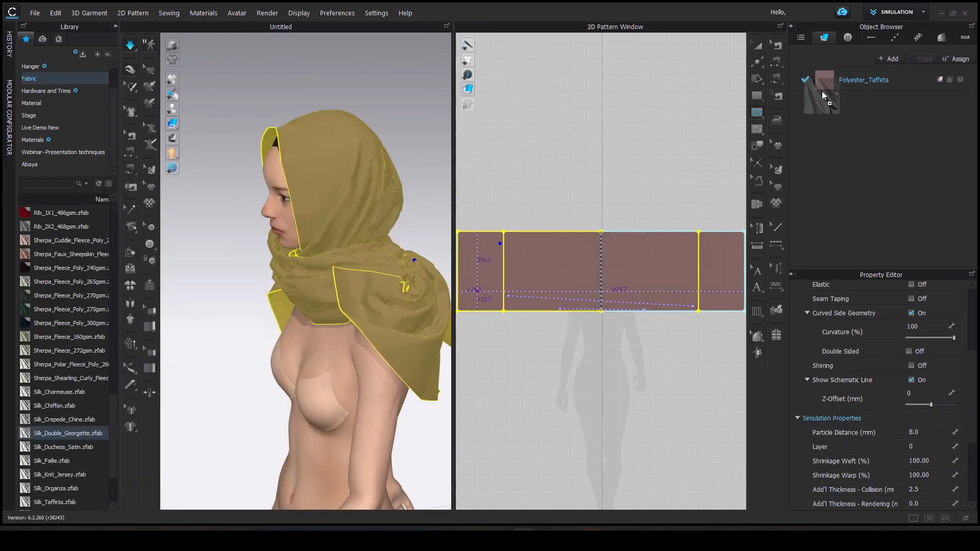
double_click(69, 432)
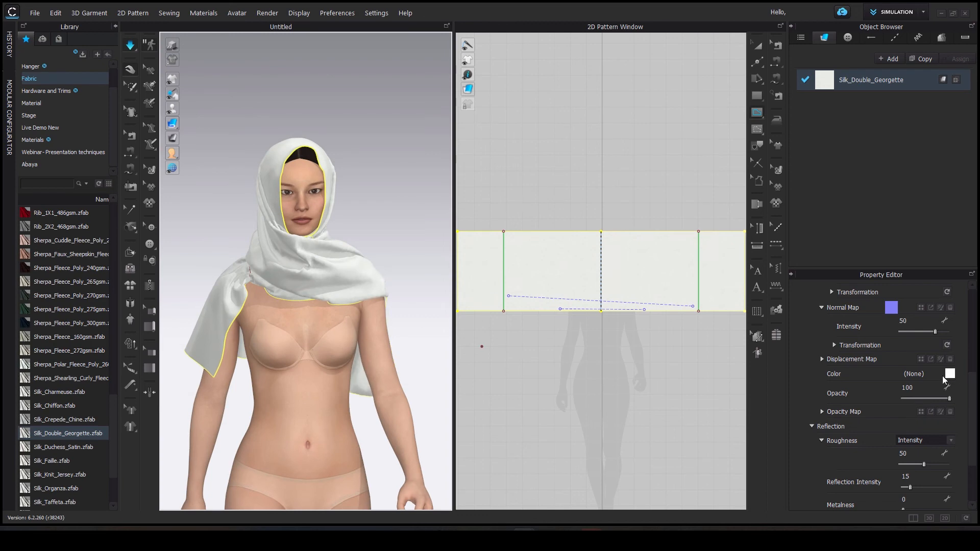
click(948, 373)
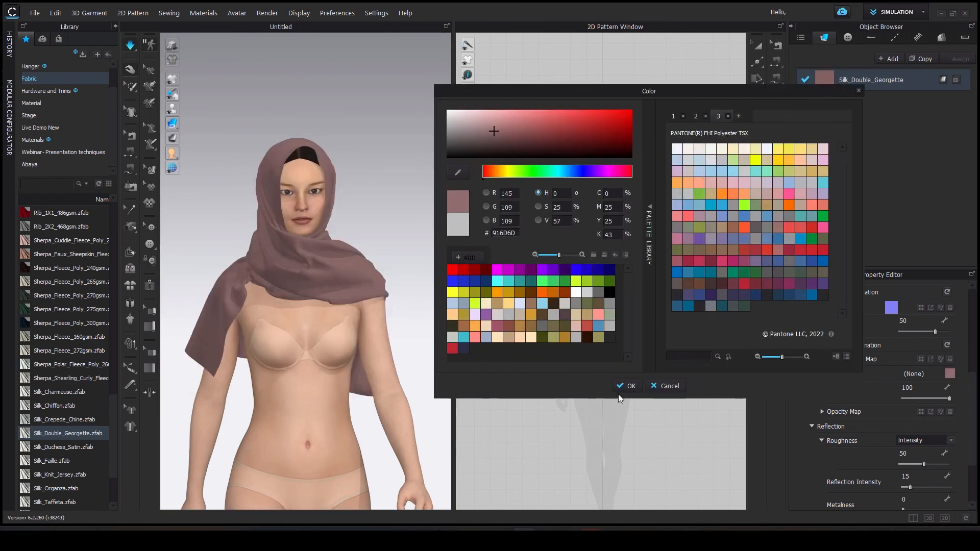
click(627, 386)
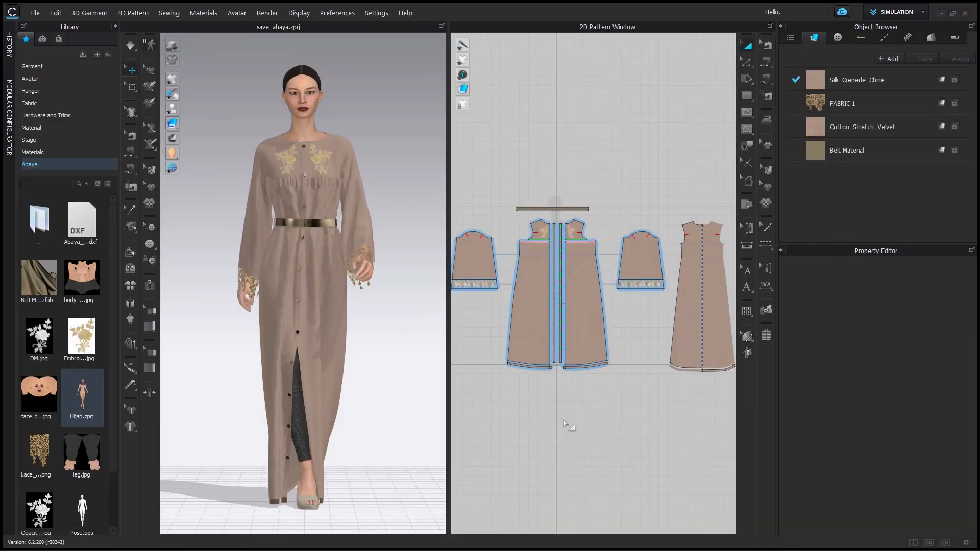
mouse_move(262, 436)
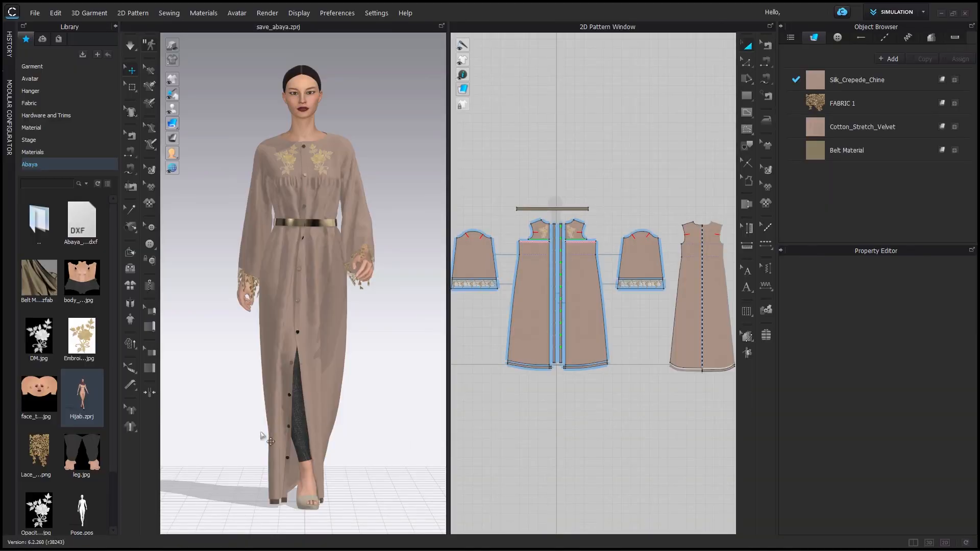
- Add Hijab.zprj as garment only and set the abaya patterns to layer -1 so the hijab drapes over them
double_click(82, 391)
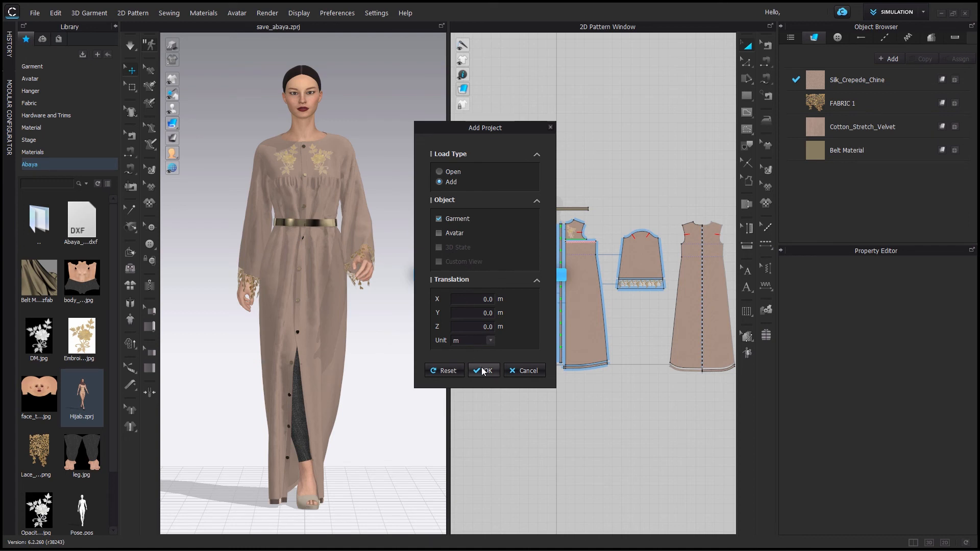
click(484, 369)
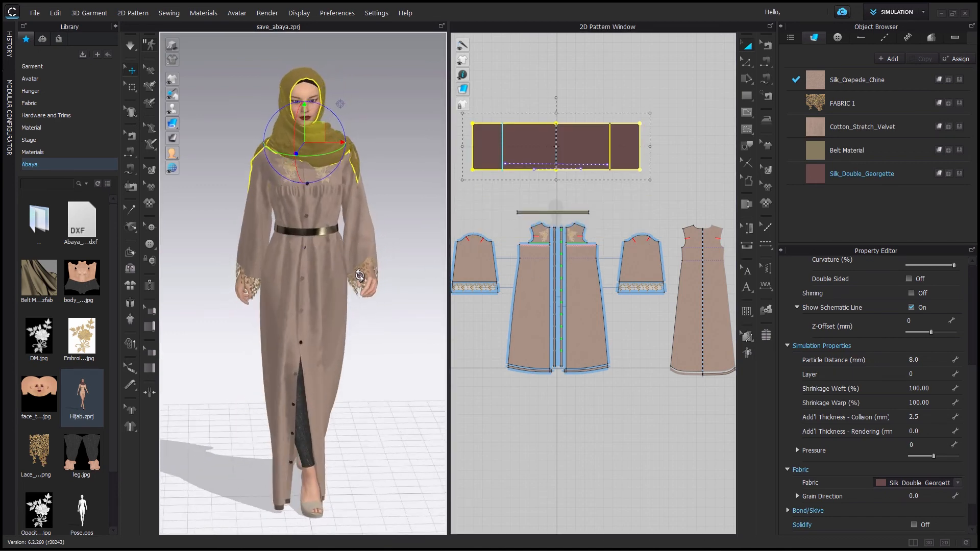
right_click(556, 144)
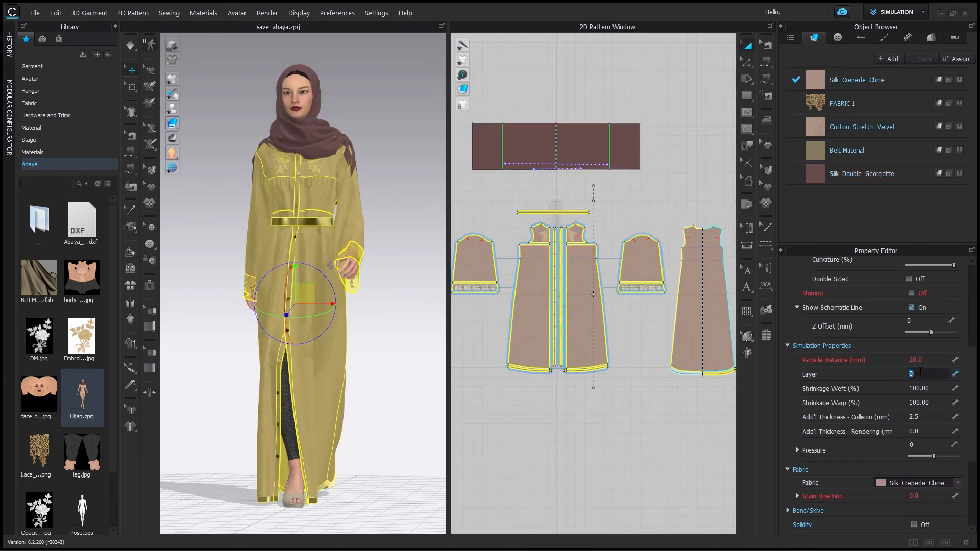
text(-1)
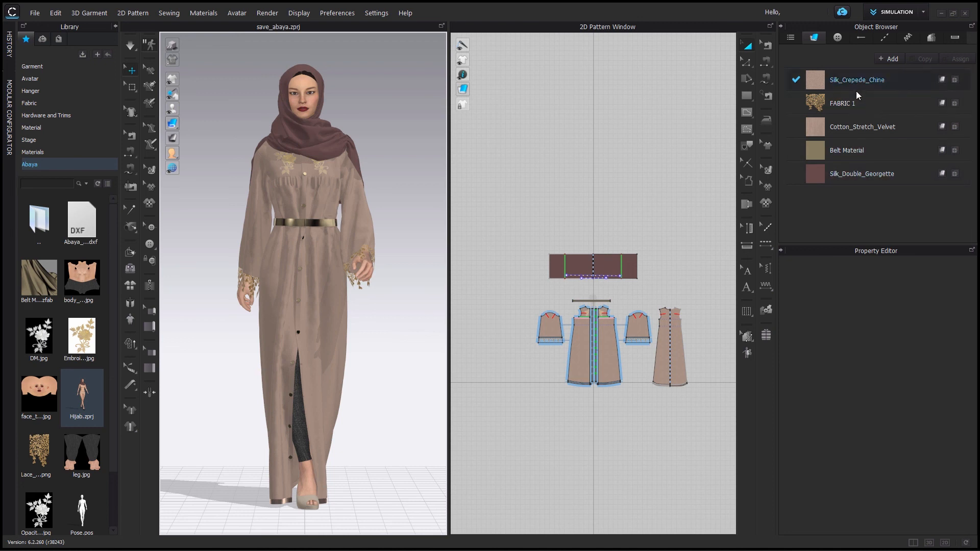
- Recolour Silk_Crepede_Chine and embroidered FABRIC 1 to dark charcoal
click(856, 79)
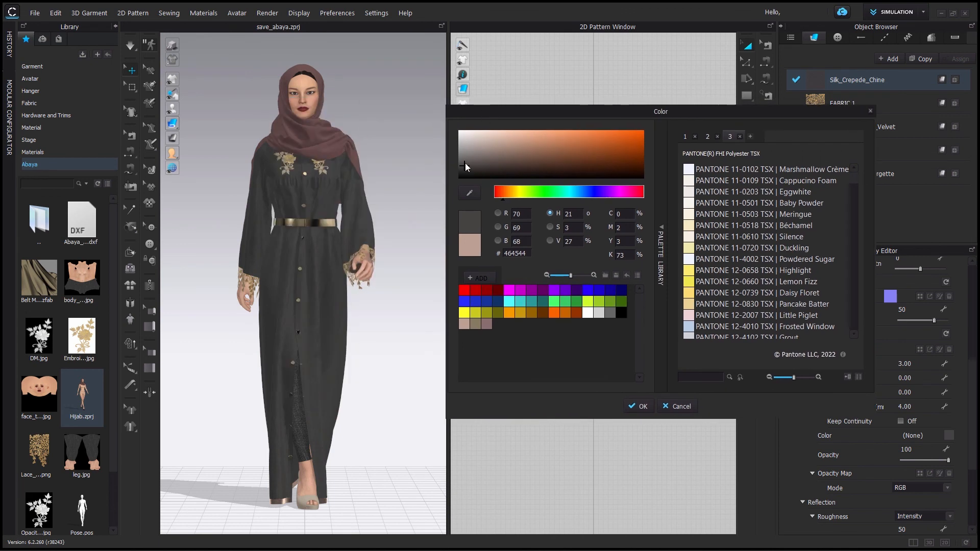
click(464, 171)
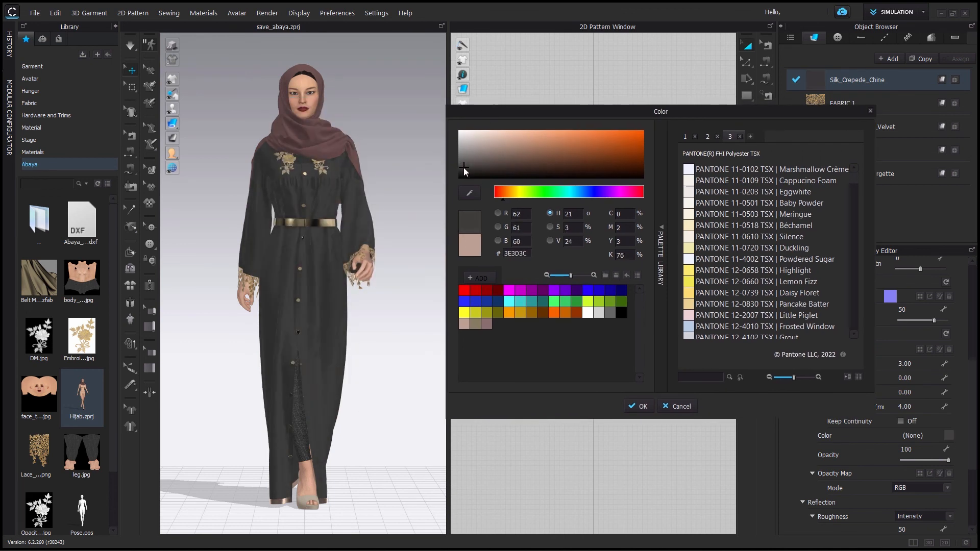
click(637, 406)
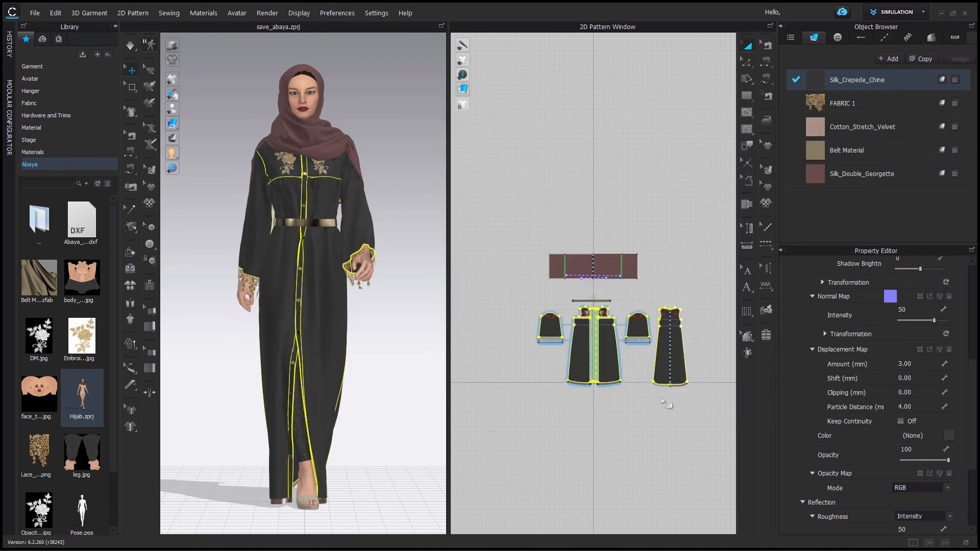
click(842, 103)
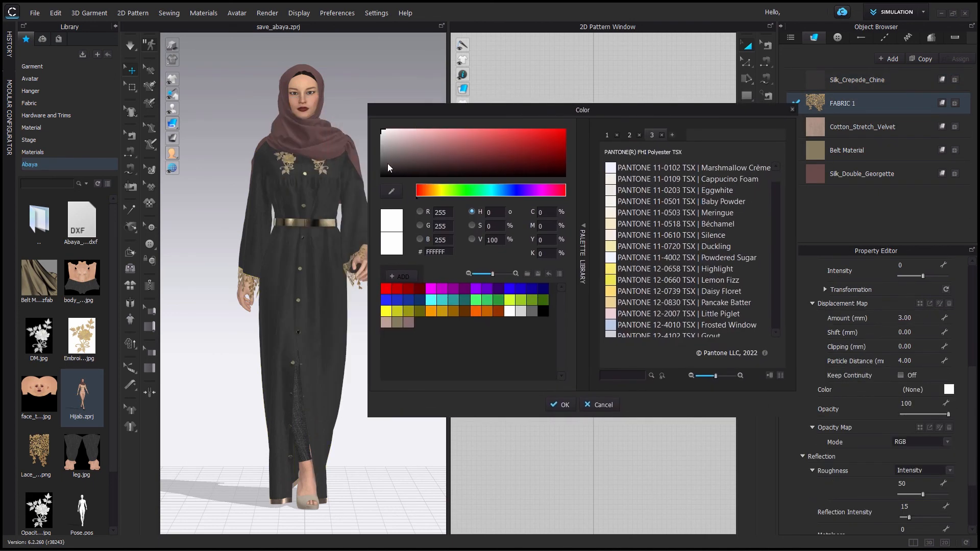
click(383, 166)
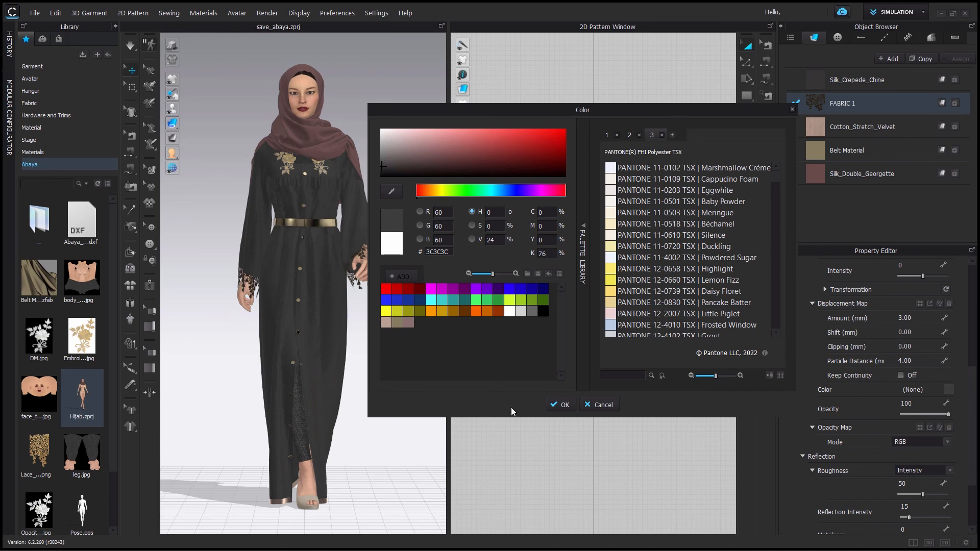
click(597, 405)
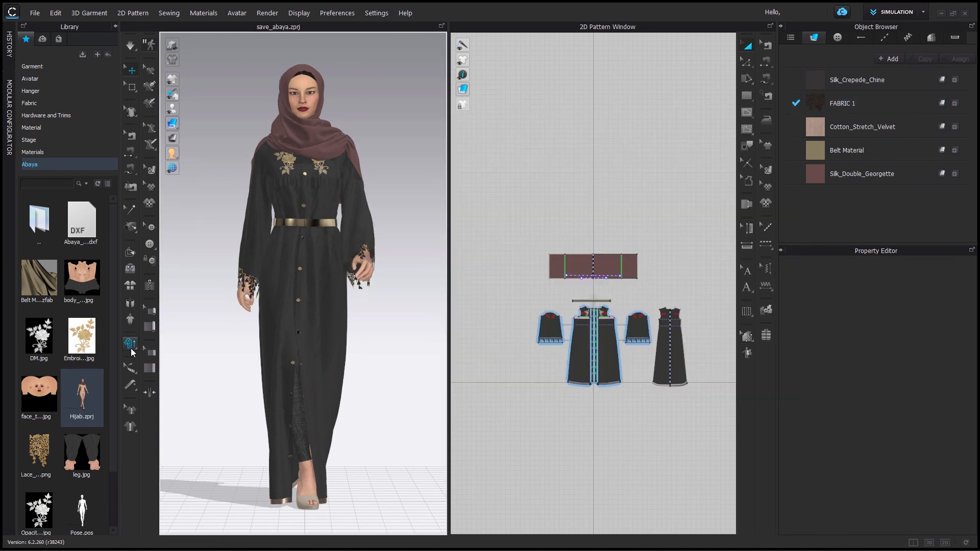